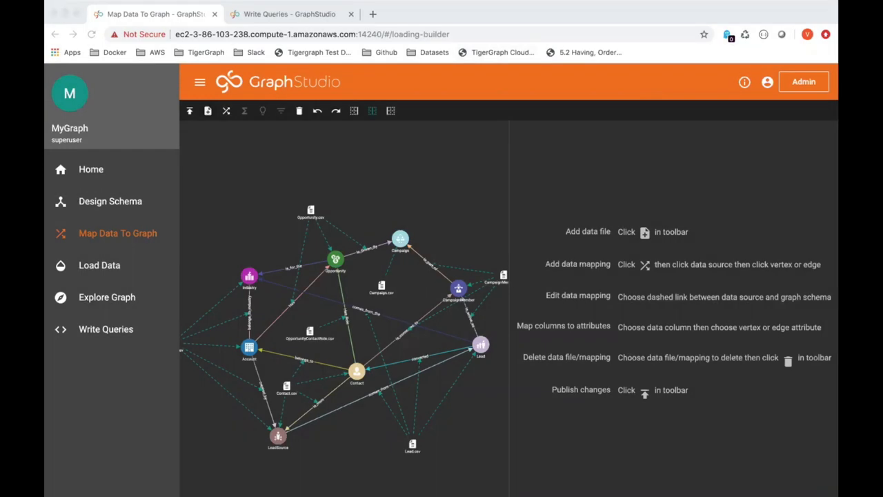
{"action": "mouse_move", "coordinate": [615, 113]}
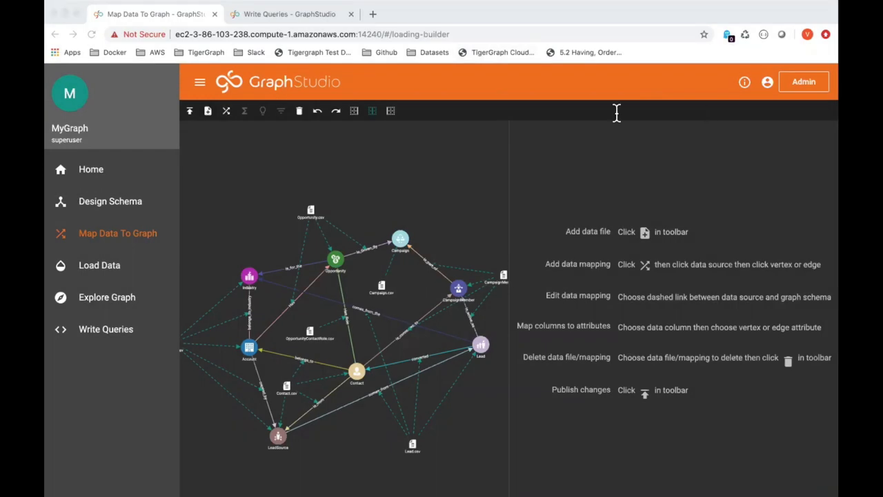
{"action": "mouse_move", "coordinate": [558, 174]}
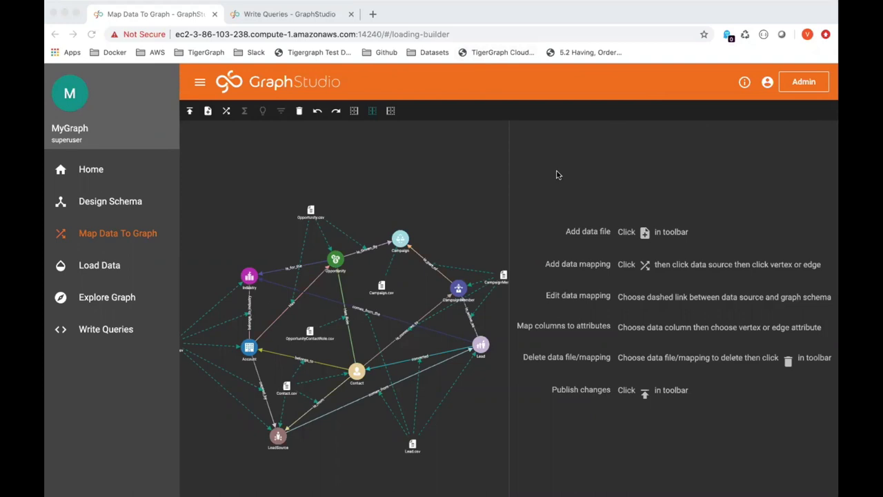
{"action": "mouse_move", "coordinate": [541, 200]}
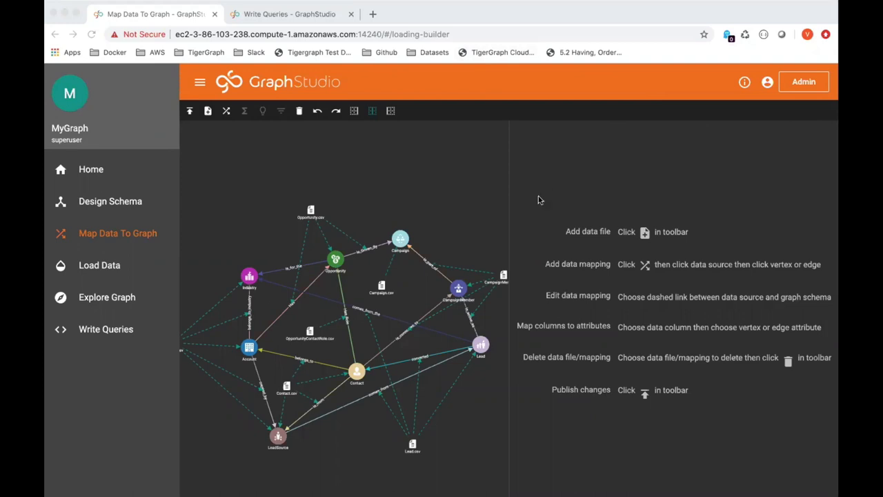
{"action": "mouse_move", "coordinate": [538, 200]}
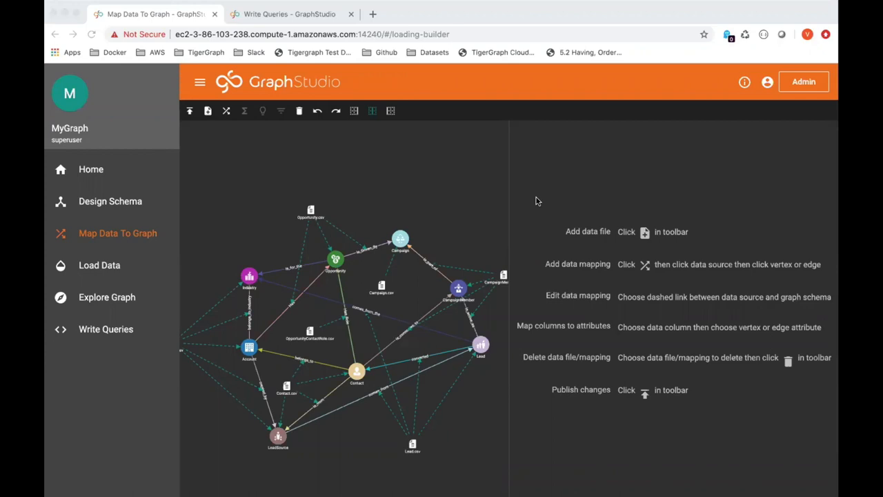
{"action": "mouse_move", "coordinate": [503, 213]}
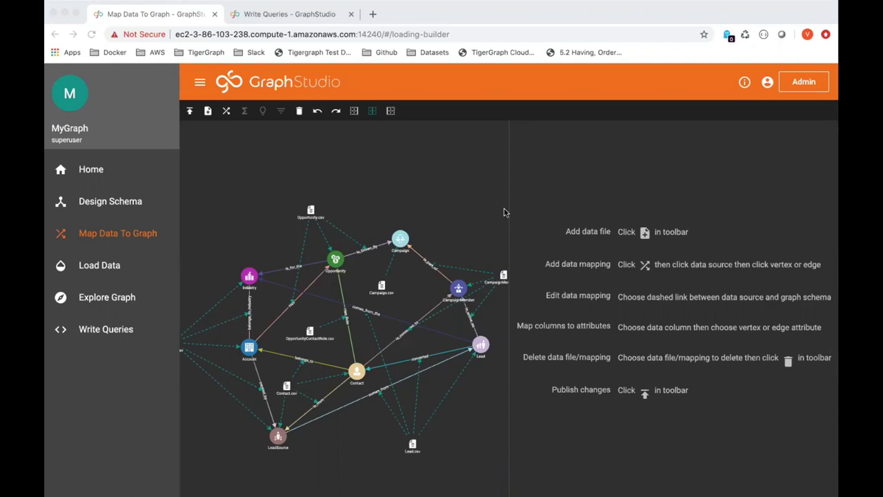
{"action": "mouse_move", "coordinate": [408, 290]}
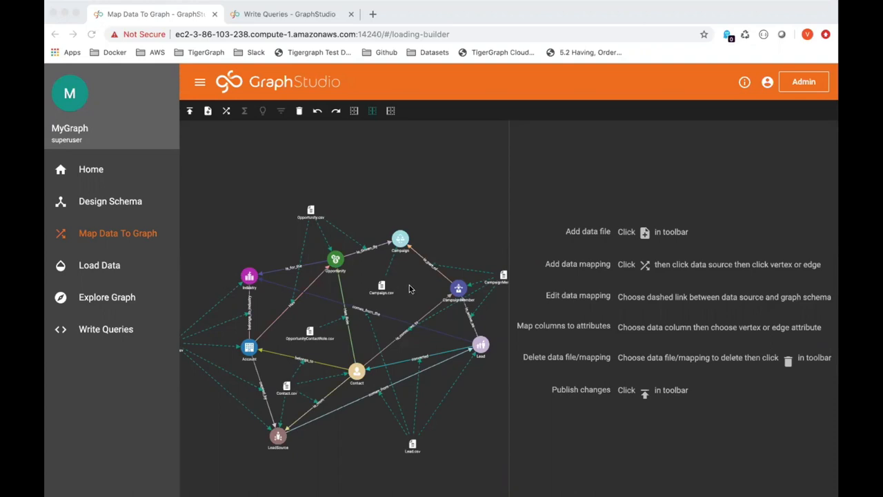
{"action": "mouse_move", "coordinate": [253, 151]}
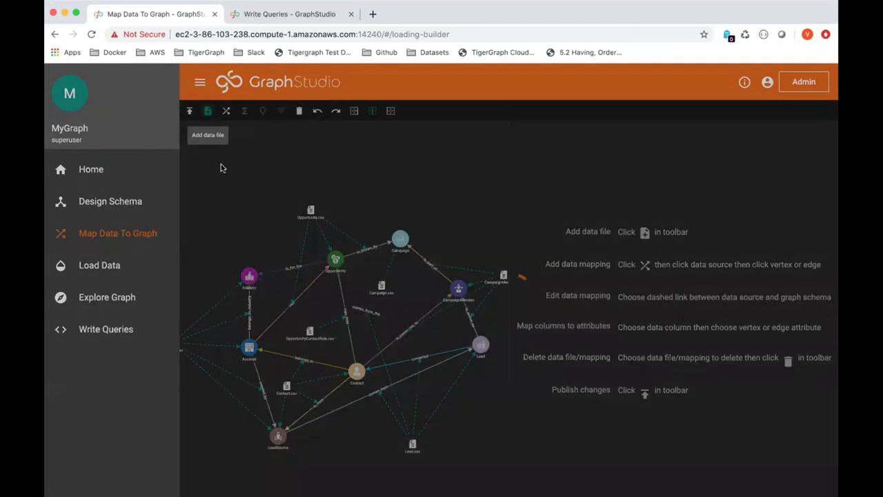
Preview Account.csv and Contact.csv in the Add Data File dialog, toggling first-row headers, then cancel.
{"action": "left_click", "coordinate": [189, 110]}
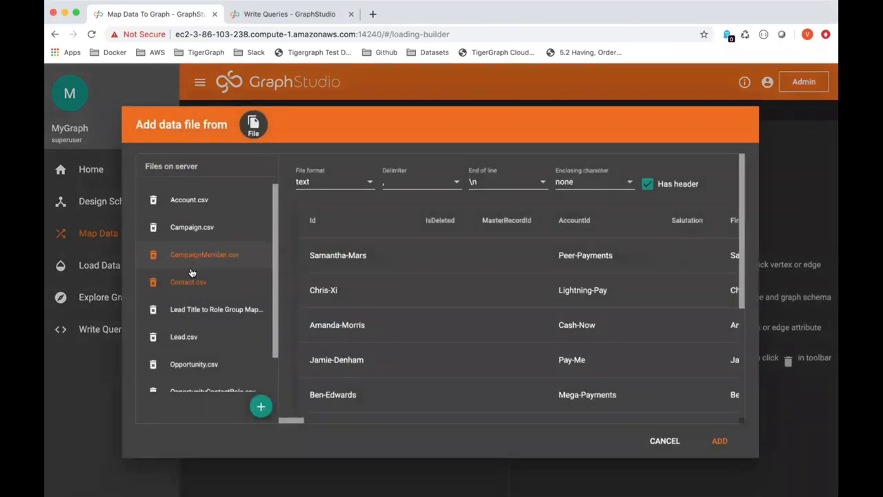
{"action": "left_click", "coordinate": [189, 199]}
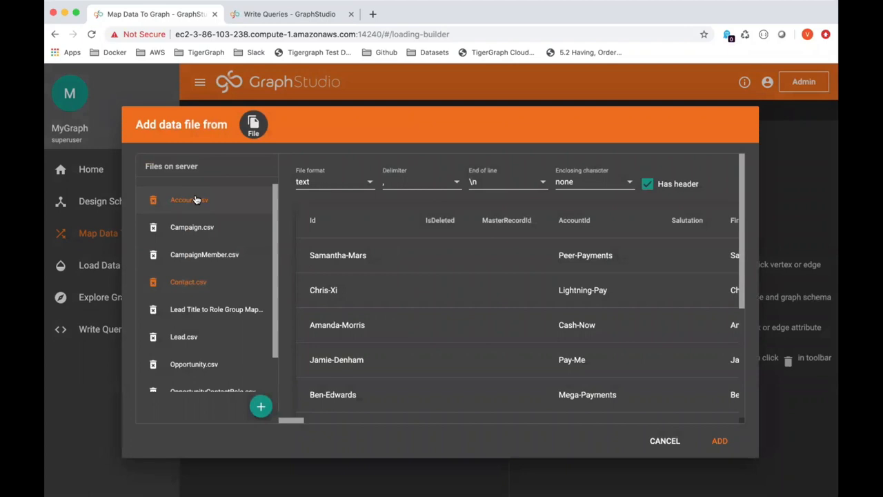
{"action": "left_click", "coordinate": [647, 183]}
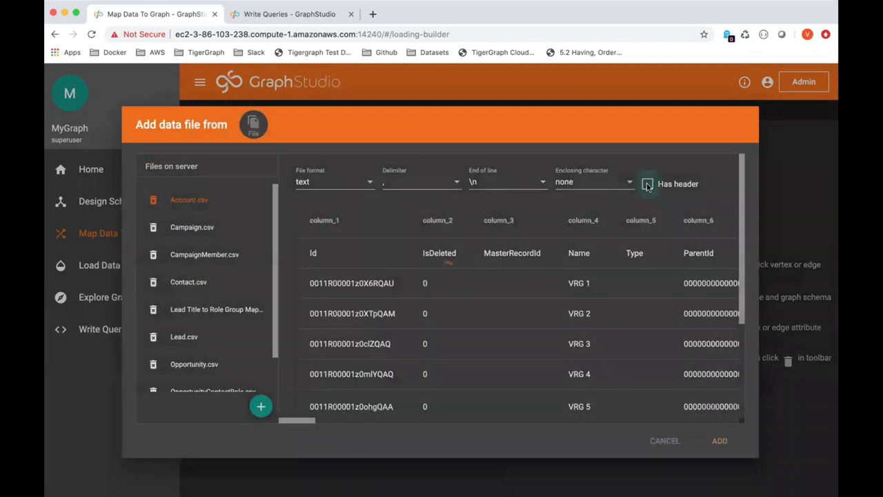
{"action": "left_click", "coordinate": [647, 183]}
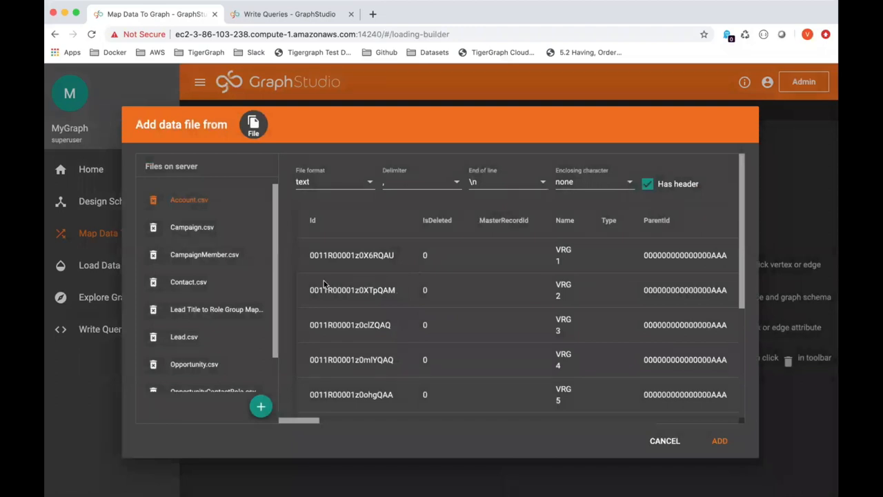
{"action": "left_click", "coordinate": [188, 281]}
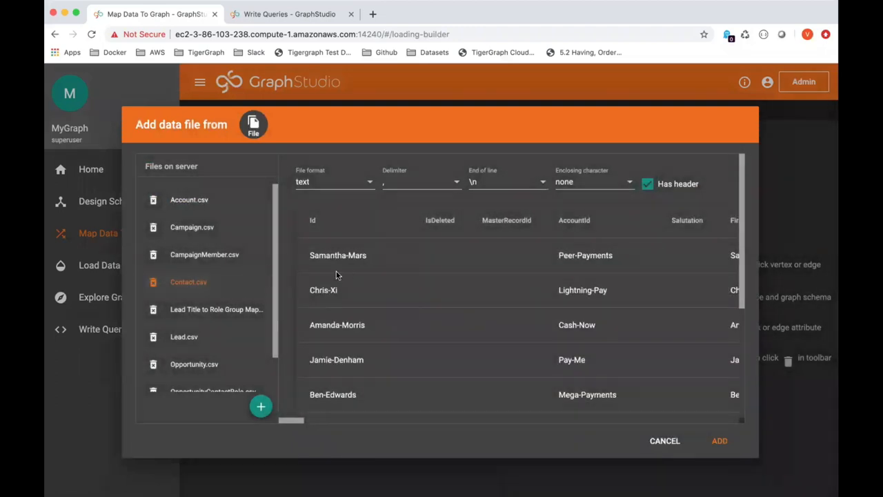
{"action": "mouse_move", "coordinate": [504, 320]}
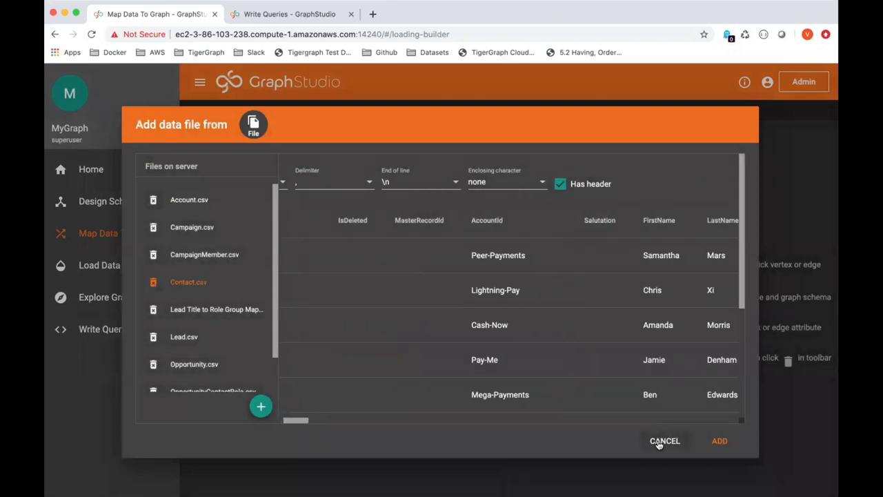
{"action": "left_click", "coordinate": [665, 440]}
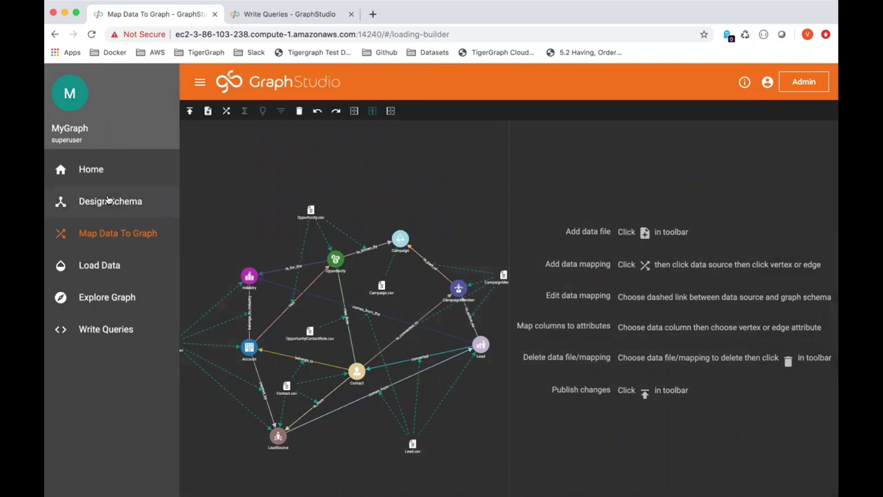
In Design Schema, select belongs_to and nudge the Contact, Lead and CampaignMember vertices to new spots.
{"action": "left_click", "coordinate": [111, 201]}
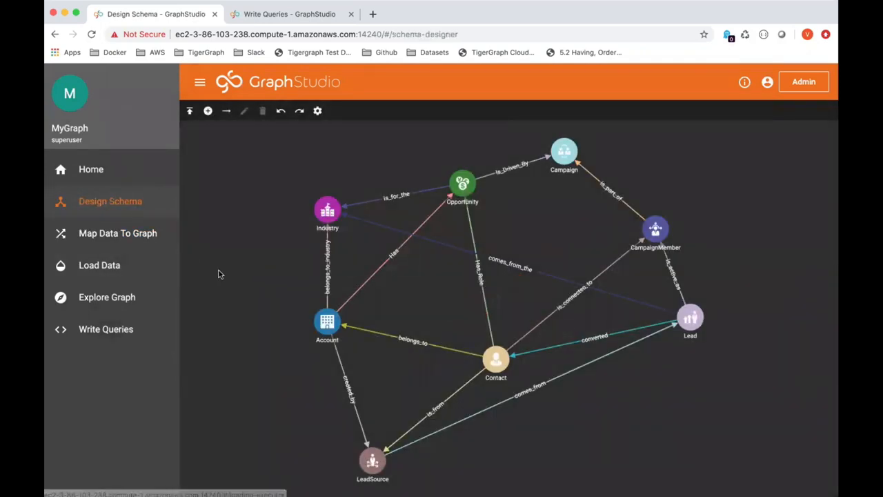
{"action": "mouse_move", "coordinate": [261, 248]}
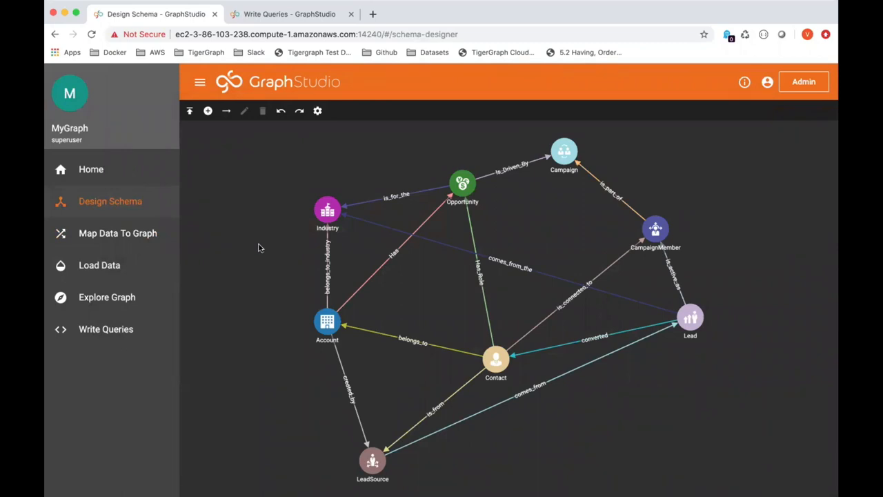
{"action": "mouse_move", "coordinate": [275, 415]}
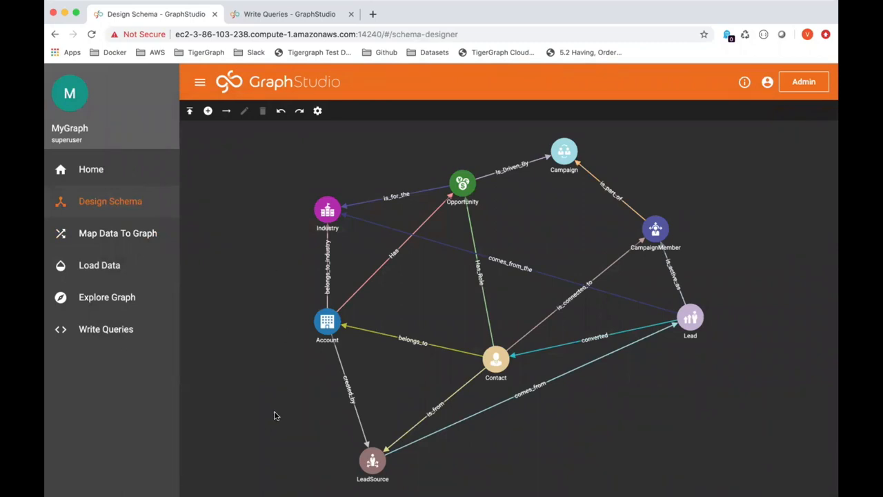
{"action": "mouse_move", "coordinate": [403, 356]}
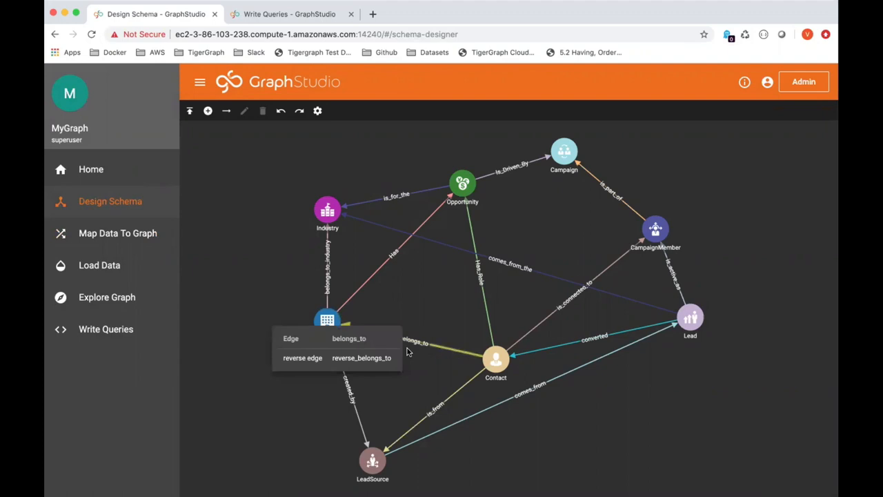
{"action": "left_click", "coordinate": [326, 320]}
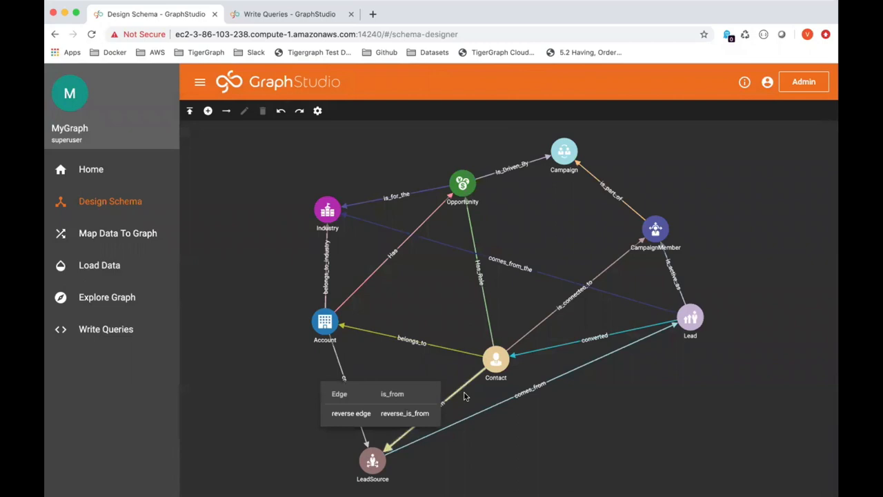
{"action": "left_click_drag", "start_coordinate": [495, 359], "coordinate": [473, 336]}
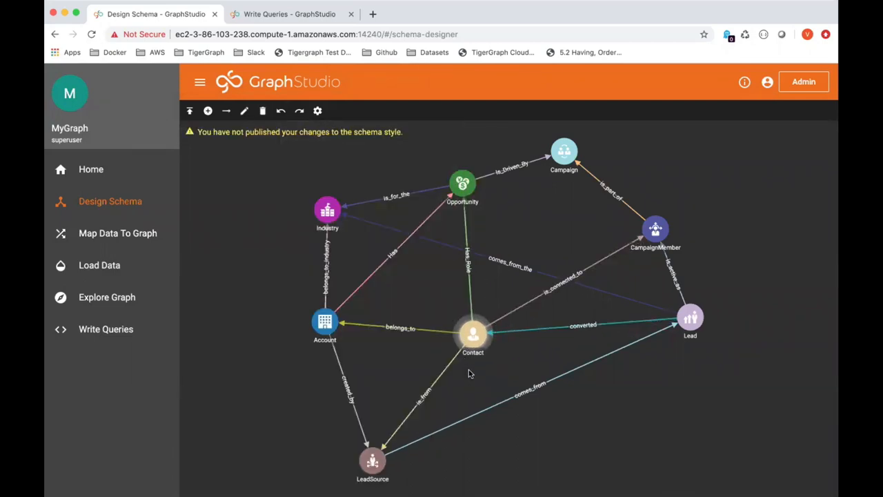
{"action": "left_click_drag", "start_coordinate": [690, 318], "coordinate": [687, 345]}
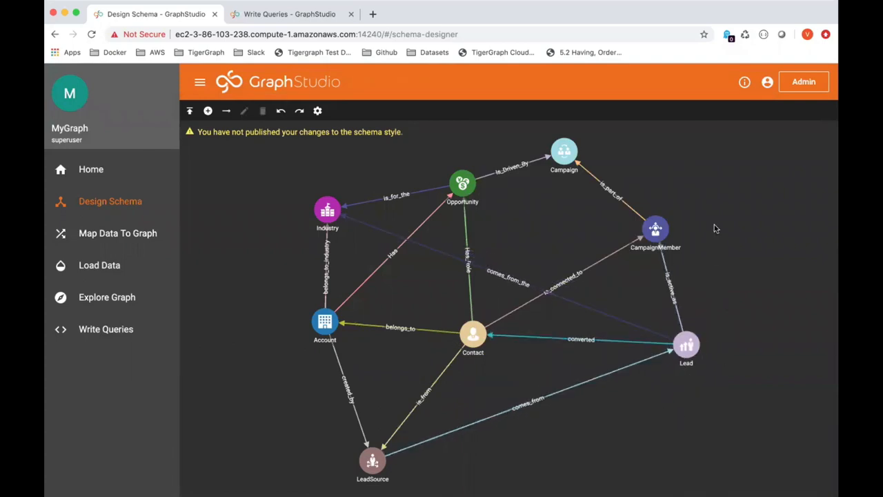
{"action": "mouse_move", "coordinate": [582, 146]}
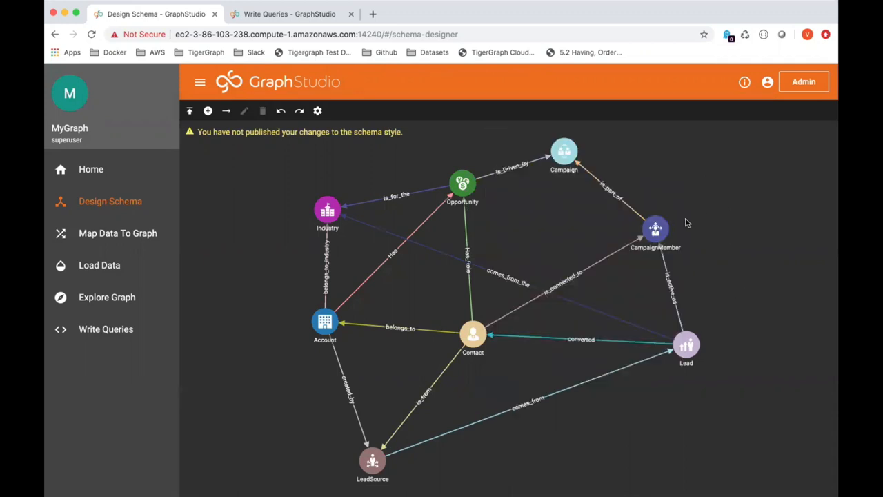
{"action": "mouse_move", "coordinate": [587, 137]}
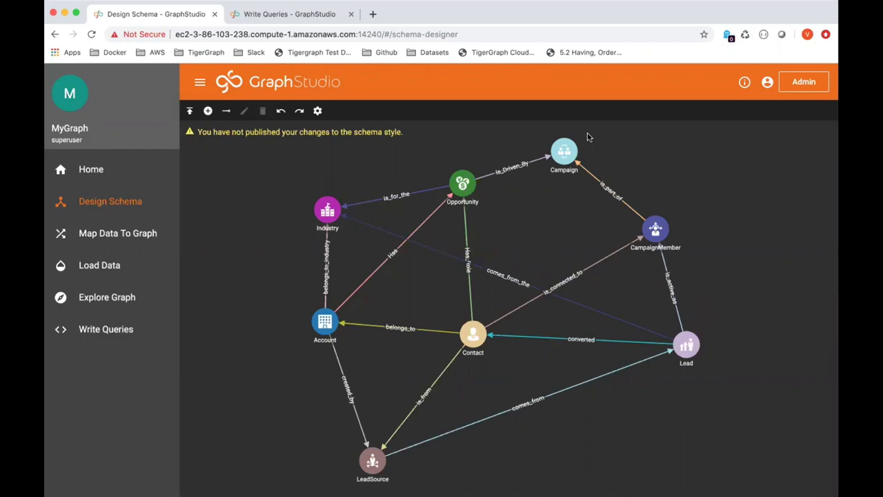
{"action": "mouse_move", "coordinate": [707, 354]}
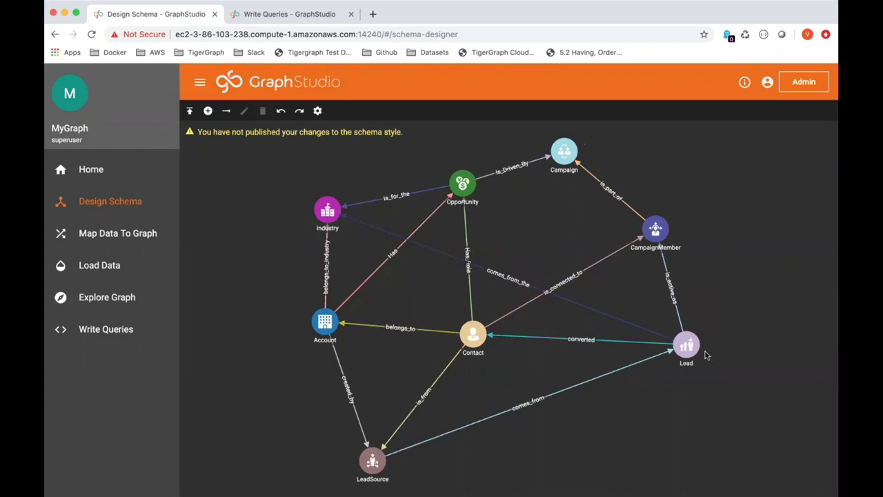
{"action": "mouse_move", "coordinate": [700, 243]}
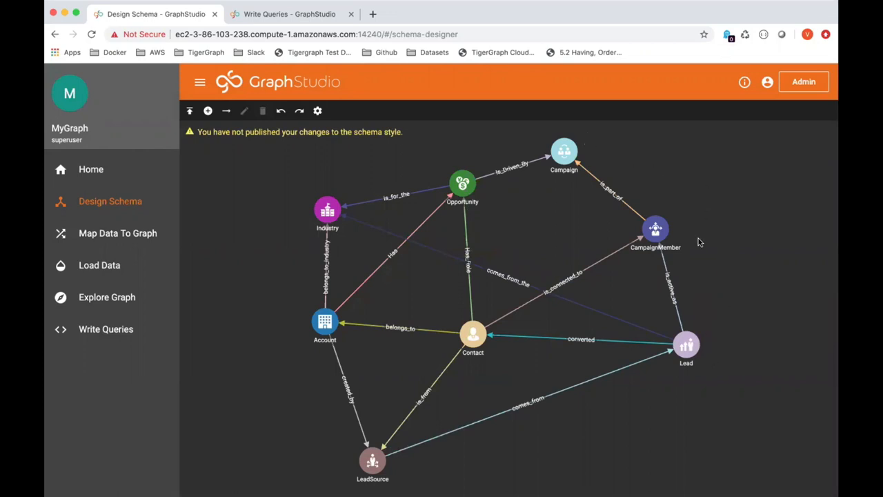
{"action": "mouse_move", "coordinate": [668, 268]}
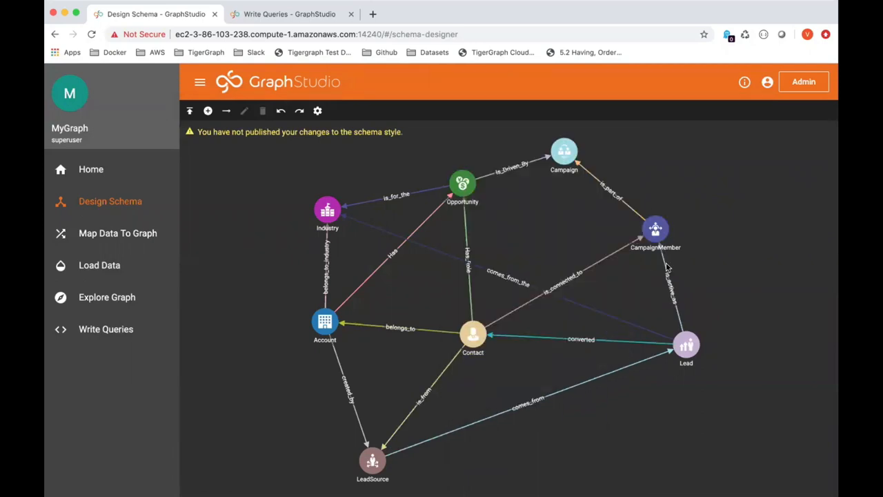
{"action": "mouse_move", "coordinate": [720, 232]}
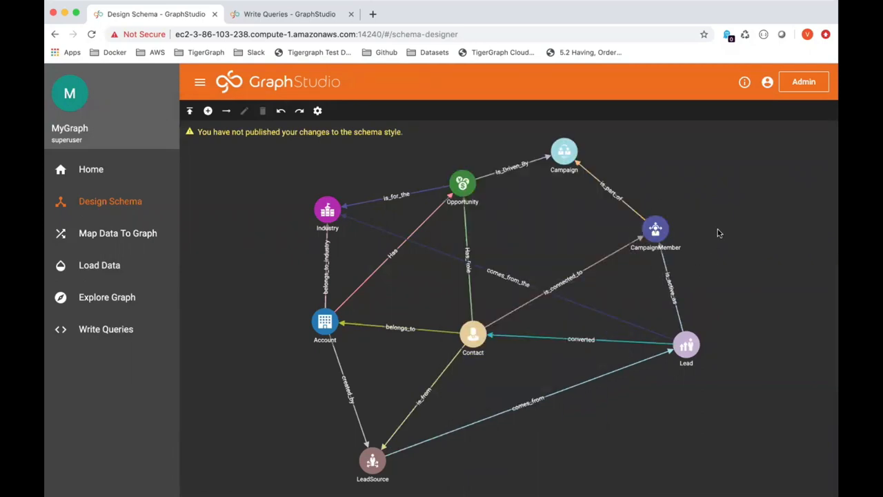
{"action": "mouse_move", "coordinate": [683, 225]}
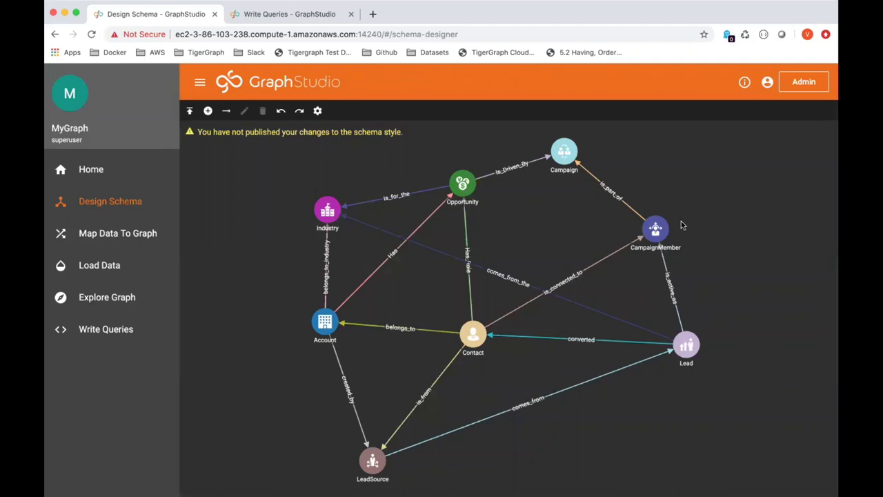
{"action": "left_click_drag", "start_coordinate": [655, 229], "coordinate": [676, 218]}
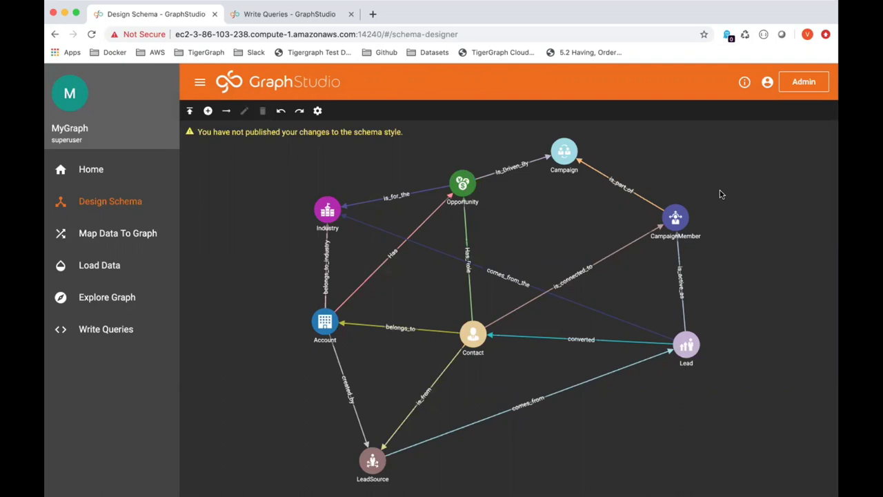
{"action": "mouse_move", "coordinate": [222, 377]}
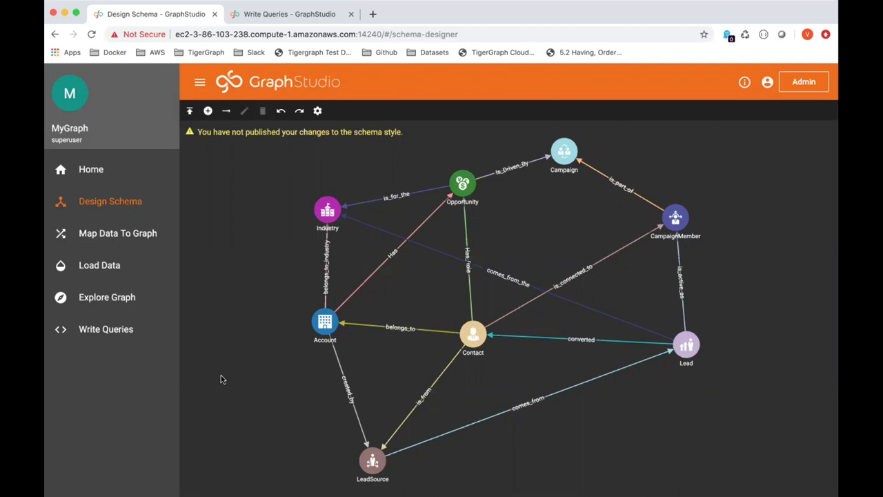
{"action": "mouse_move", "coordinate": [221, 375]}
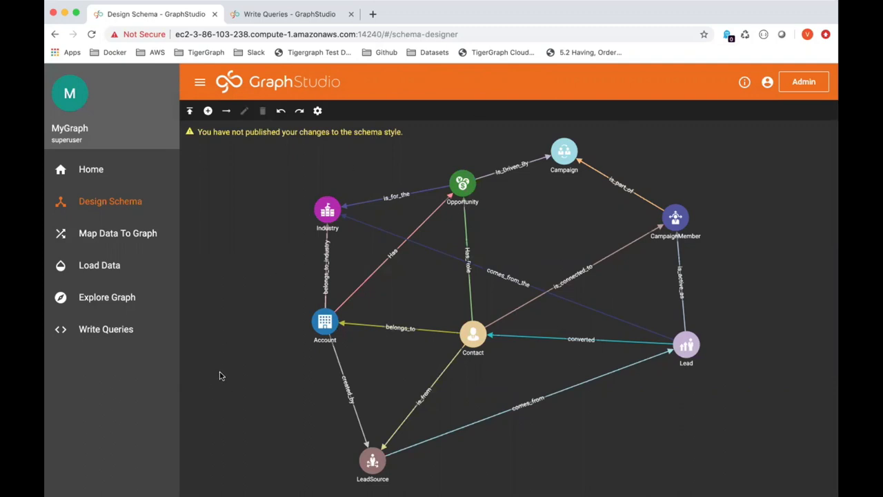
{"action": "mouse_move", "coordinate": [251, 210]}
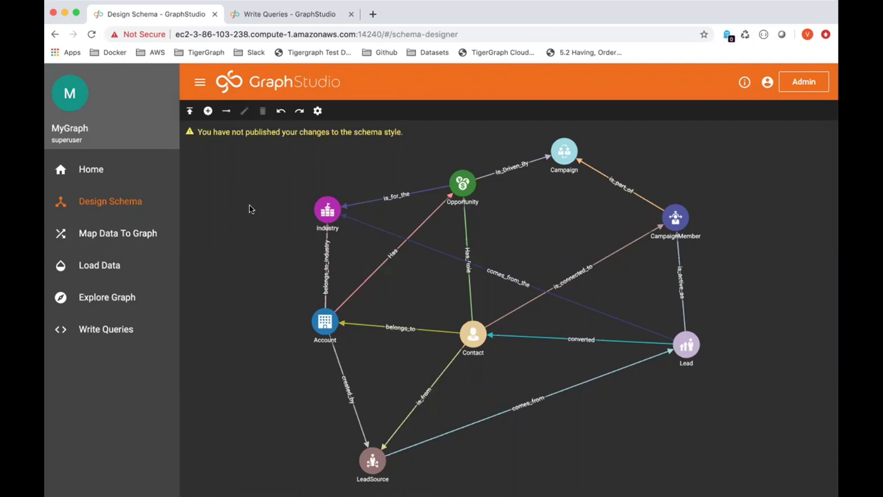
Go to Map Data To Graph, leaving the schema style changes unpublished.
{"action": "left_click", "coordinate": [117, 231]}
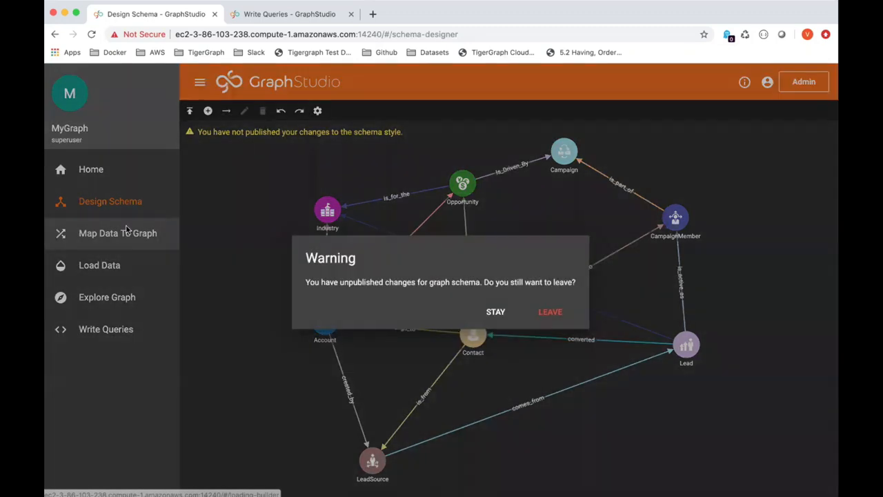
{"action": "left_click", "coordinate": [549, 312]}
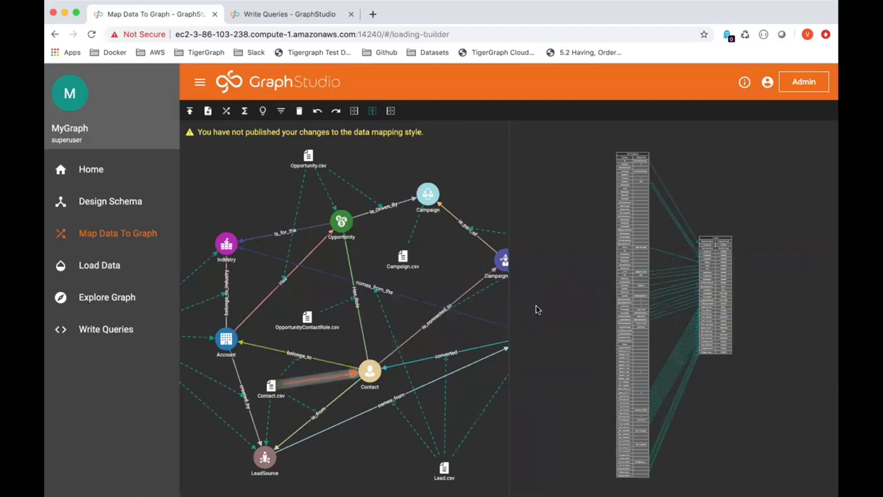
{"action": "mouse_move", "coordinate": [389, 111]}
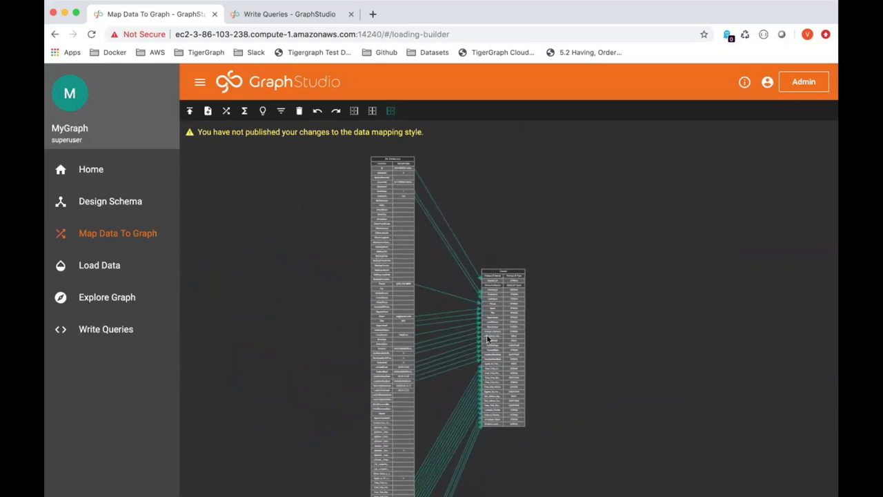
Show the Contact.csv-to-belongs_to edge mapping expanded, then in split view with the graph.
{"action": "left_click_drag", "start_coordinate": [502, 338], "coordinate": [525, 235]}
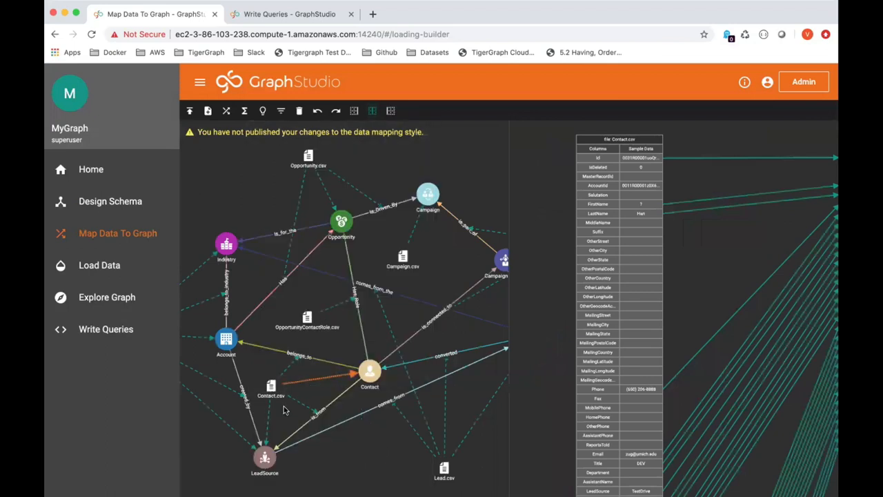
{"action": "mouse_move", "coordinate": [288, 370]}
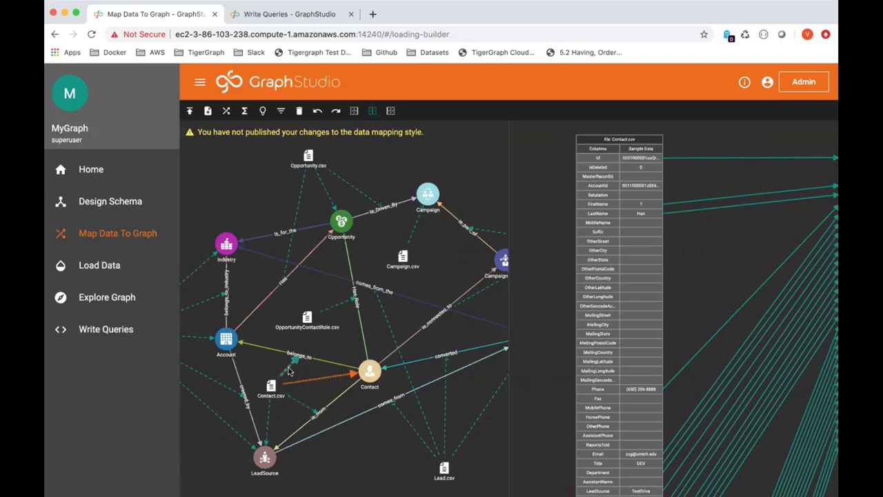
{"action": "left_click", "coordinate": [226, 338]}
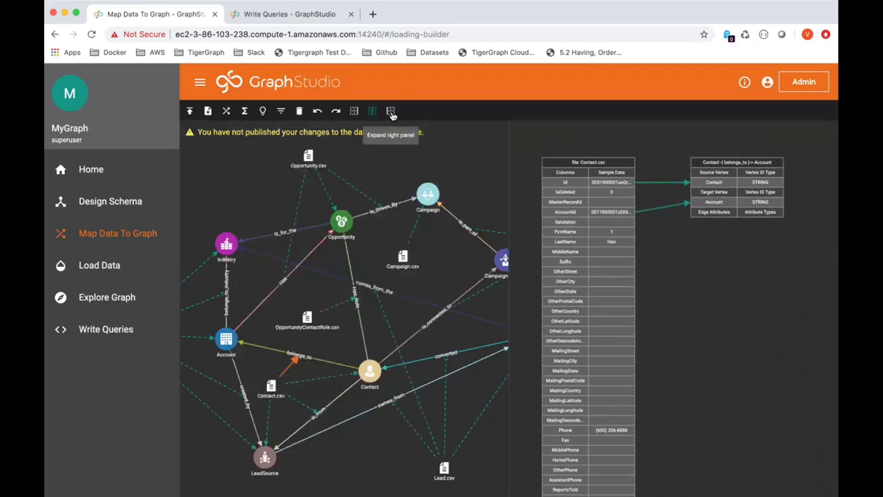
{"action": "left_click", "coordinate": [390, 110]}
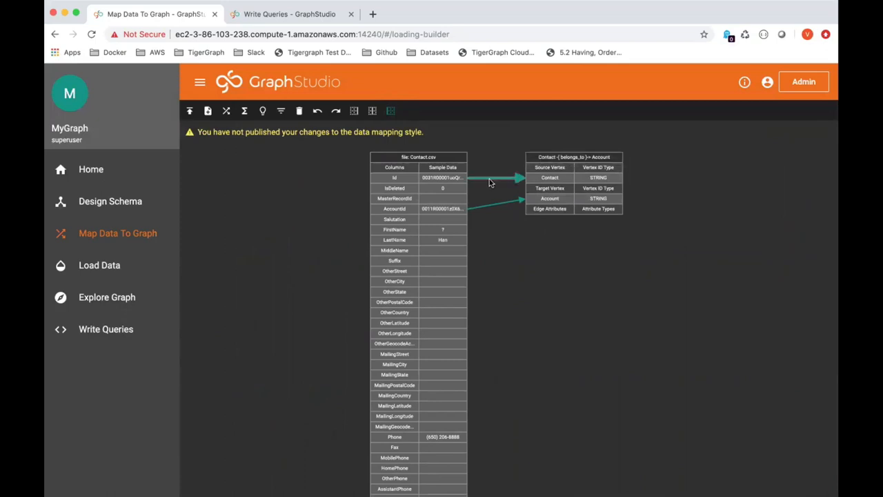
{"action": "mouse_move", "coordinate": [495, 182]}
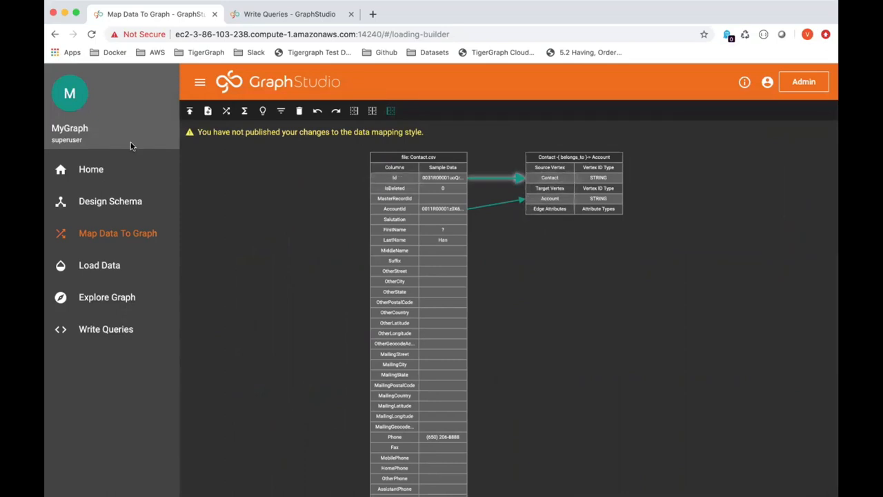
{"action": "mouse_move", "coordinate": [372, 111]}
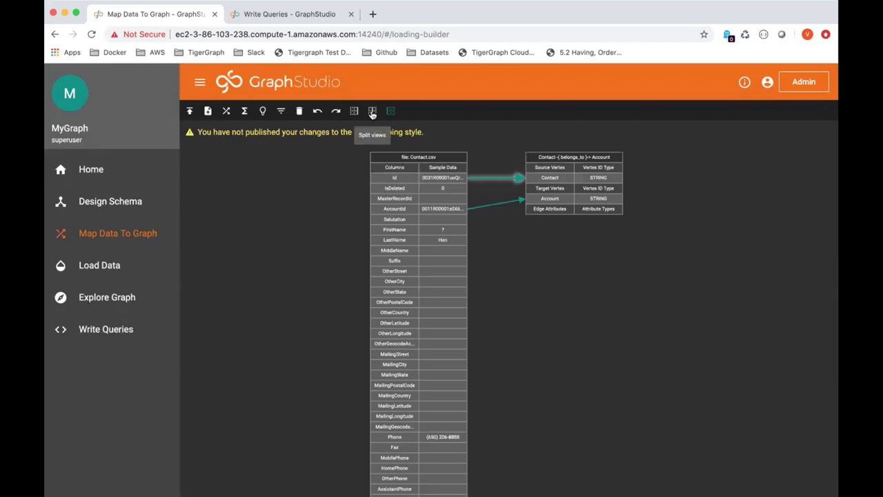
{"action": "left_click", "coordinate": [372, 111]}
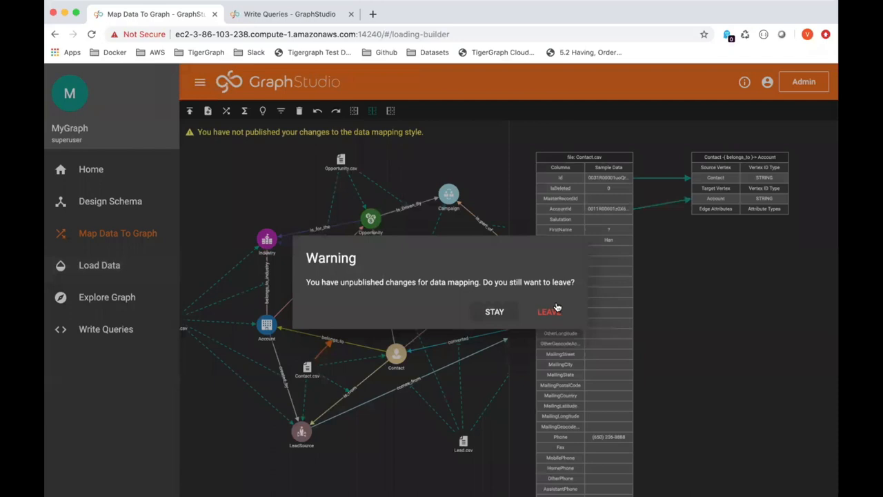
Leave unpublished mapping changes for Load Data and review the 34,421 vertices and 104,696 edges statistics.
{"action": "left_click", "coordinate": [549, 312]}
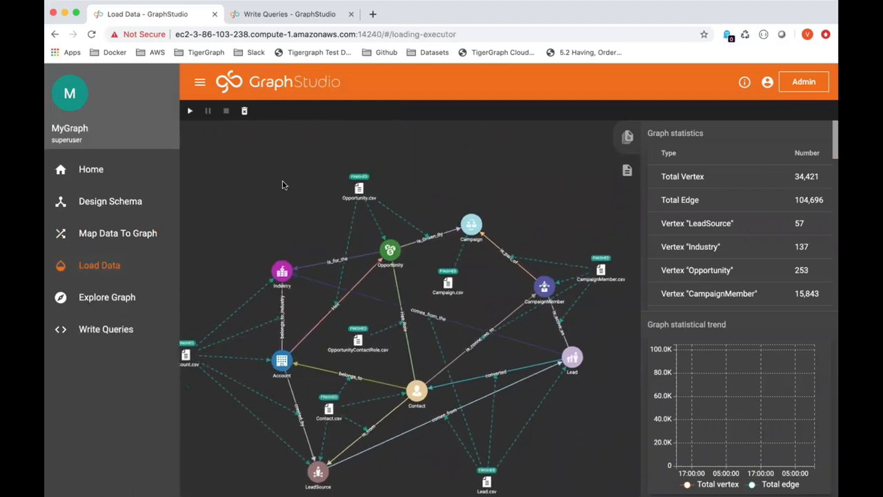
{"action": "mouse_move", "coordinate": [596, 265]}
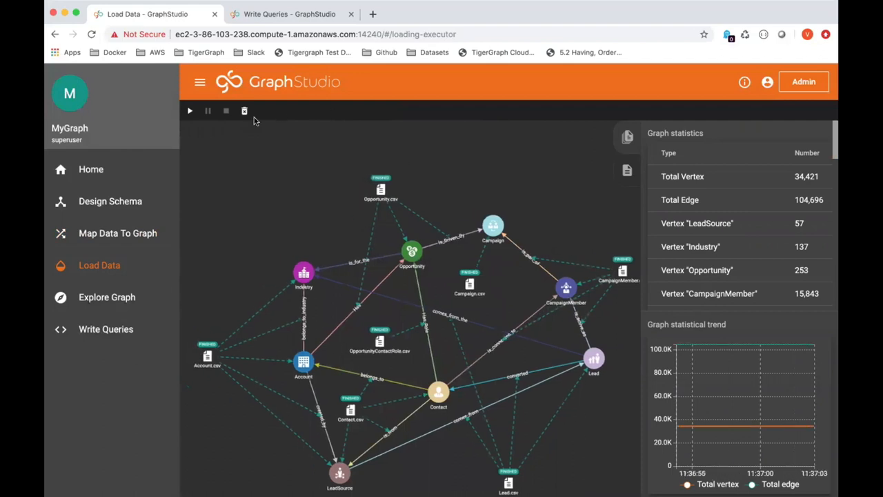
{"action": "mouse_move", "coordinate": [191, 111]}
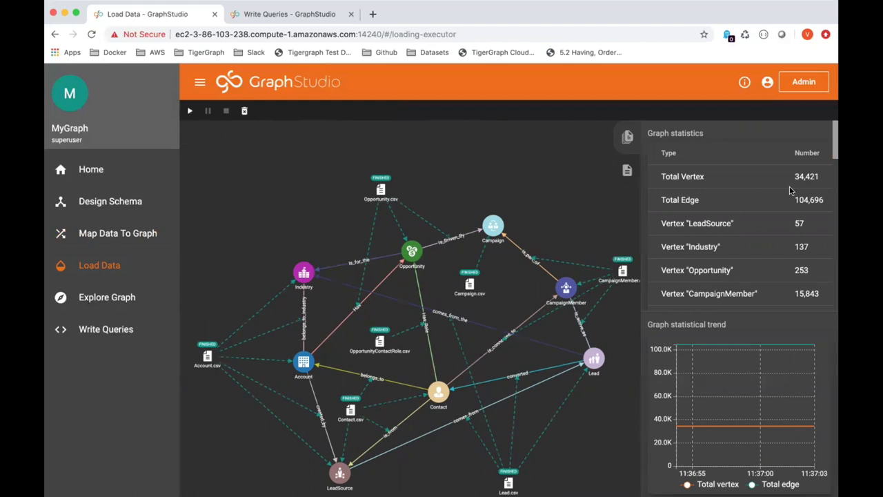
{"action": "mouse_move", "coordinate": [808, 186]}
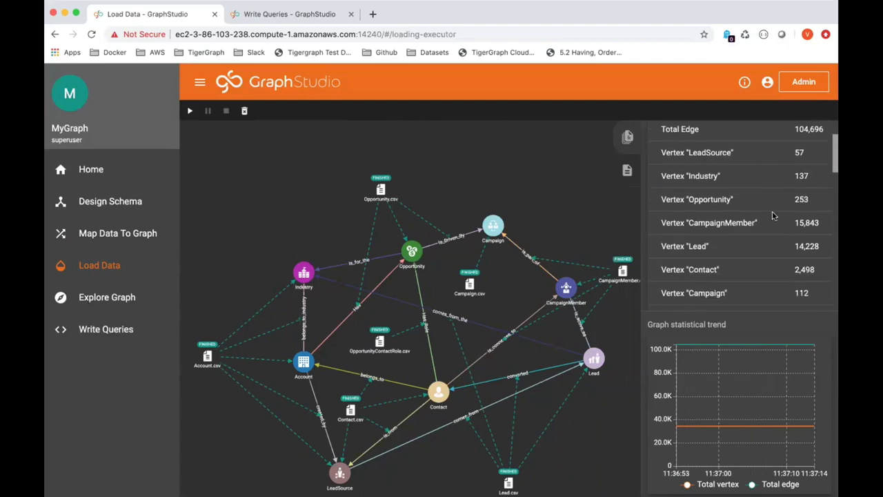
{"action": "scroll", "scroll_direction": "down", "scroll_amount": 3}
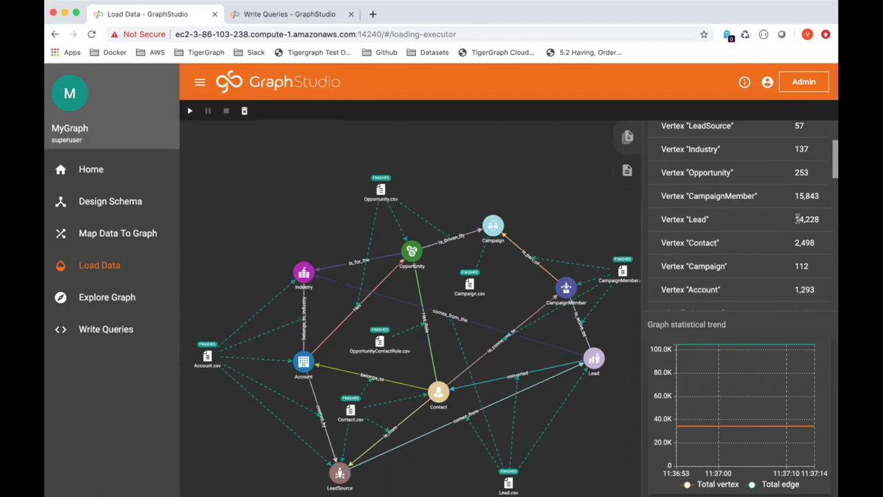
{"action": "mouse_move", "coordinate": [738, 245]}
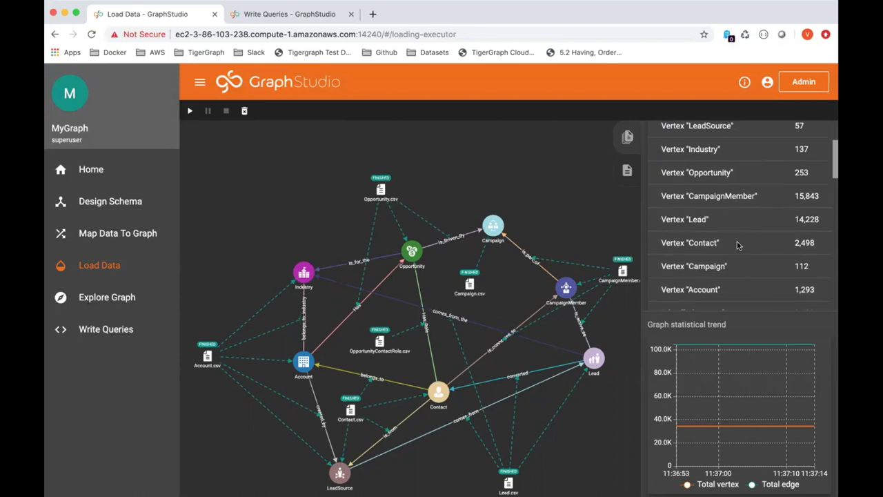
{"action": "scroll", "scroll_direction": "down", "scroll_amount": 3}
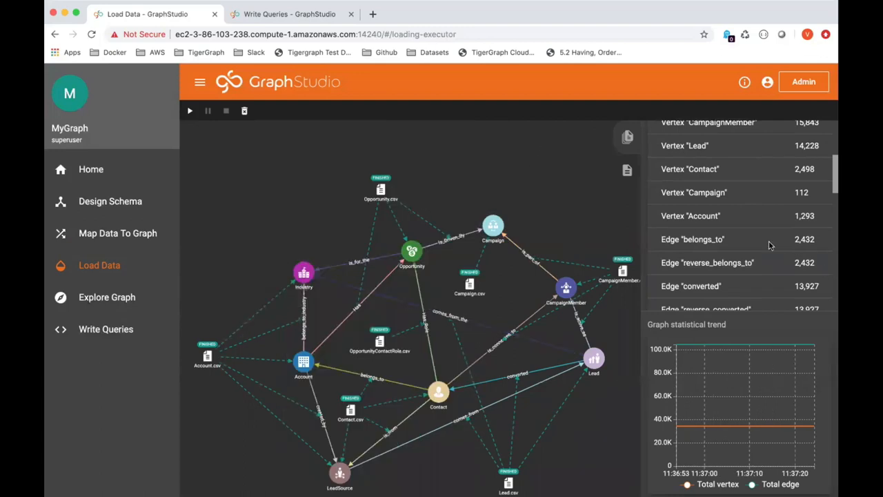
In Explore Graph, find Account vertex VRG-payments by id, place it on the canvas and collapse the search.
{"action": "left_click", "coordinate": [108, 296]}
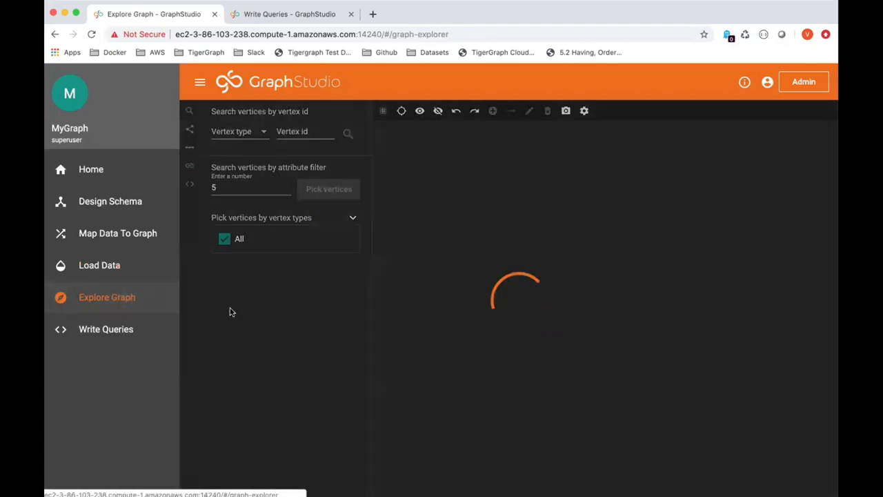
{"action": "left_click", "coordinate": [353, 218]}
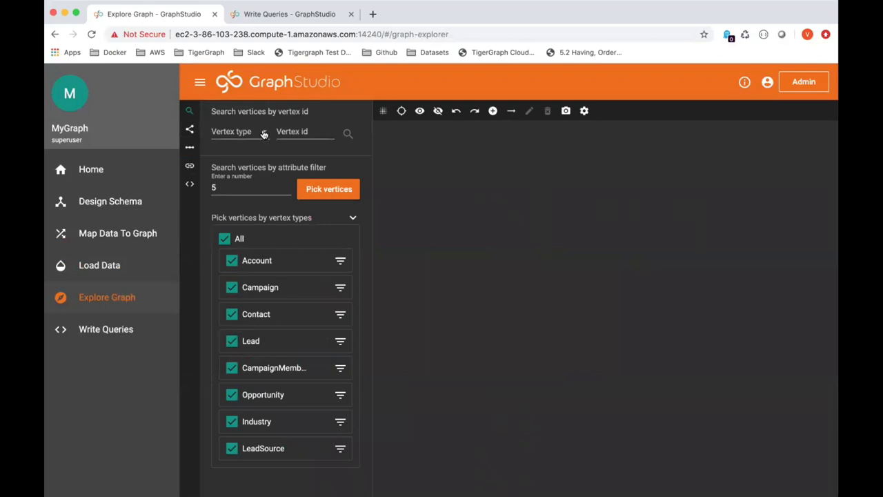
{"action": "left_click", "coordinate": [245, 131]}
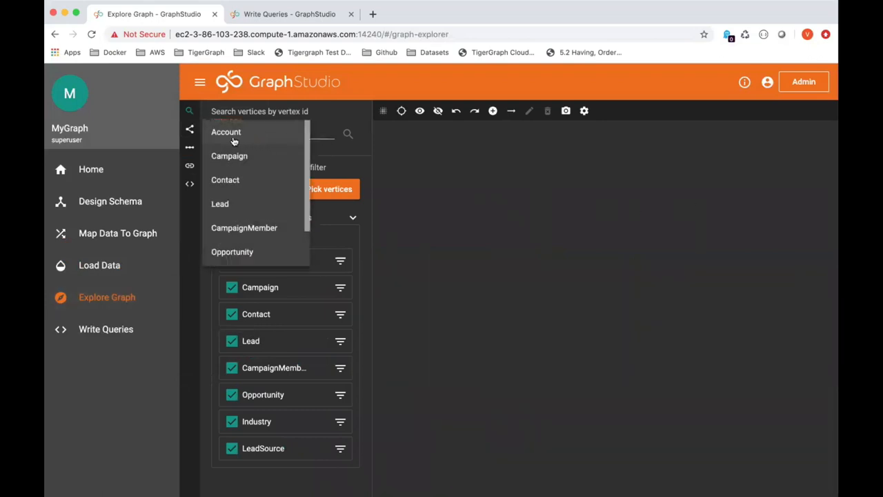
{"action": "left_click", "coordinate": [226, 133]}
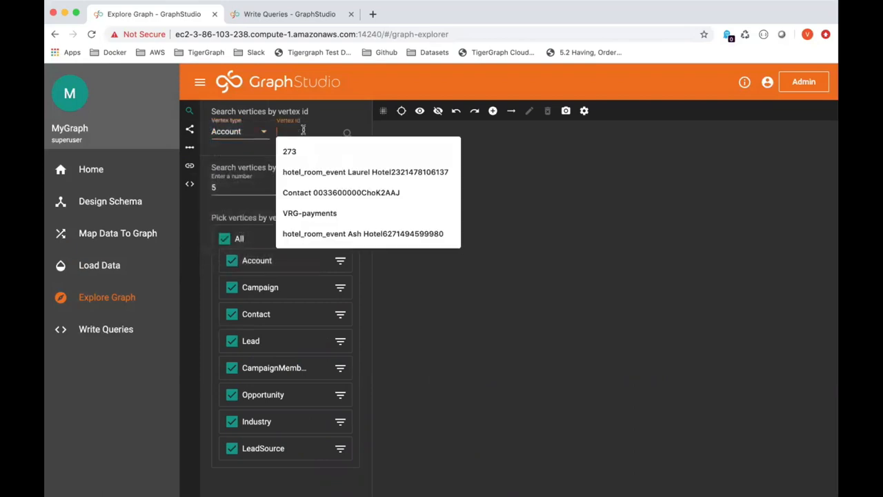
{"action": "left_click", "coordinate": [309, 212]}
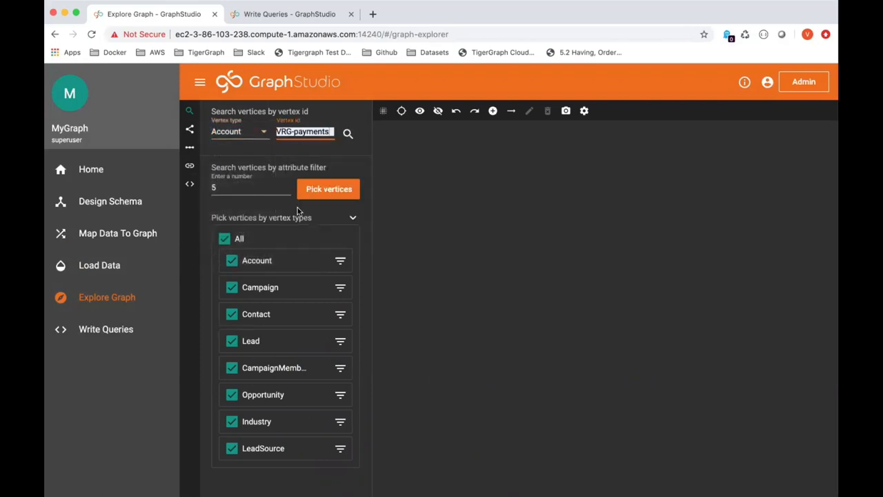
{"action": "mouse_move", "coordinate": [348, 132]}
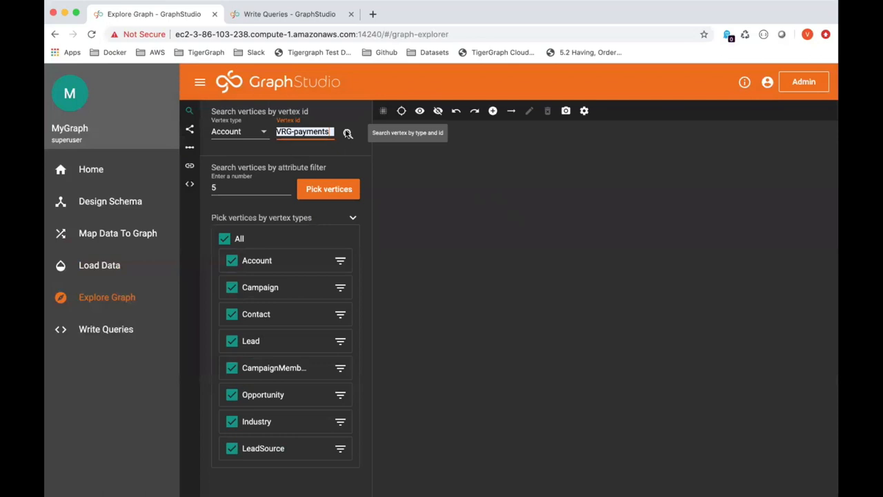
{"action": "left_click", "coordinate": [347, 133]}
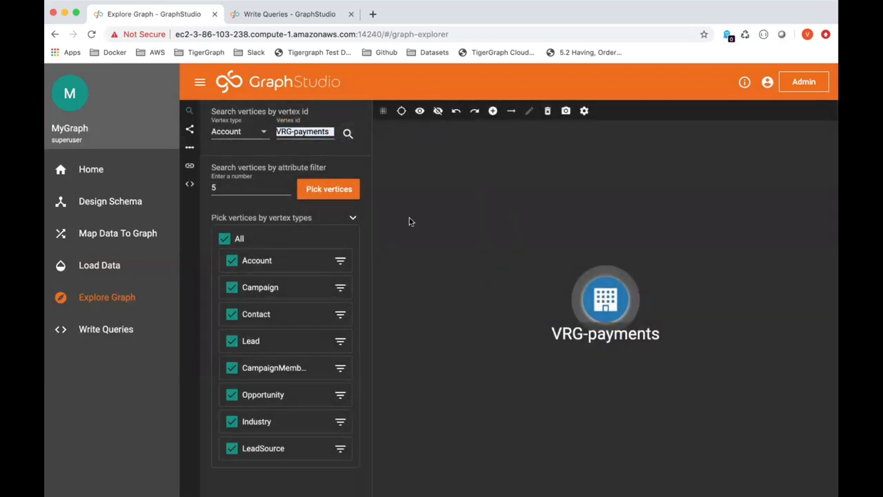
{"action": "mouse_move", "coordinate": [422, 226]}
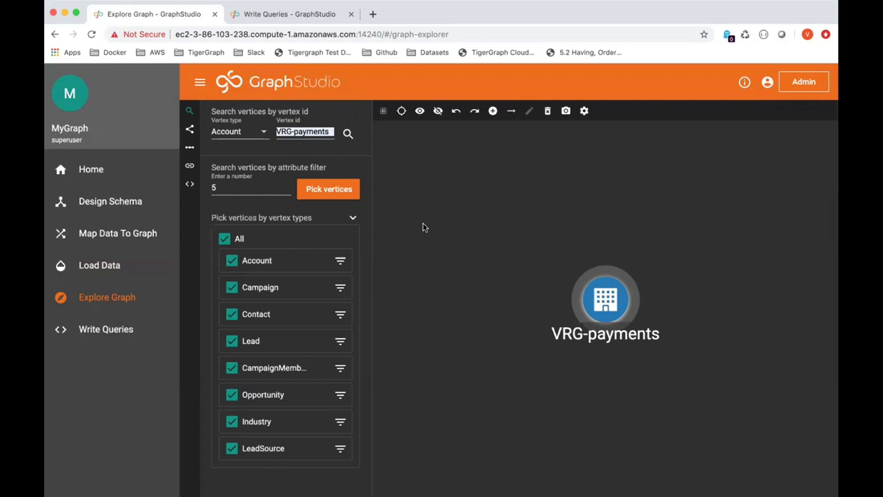
{"action": "mouse_move", "coordinate": [190, 111]}
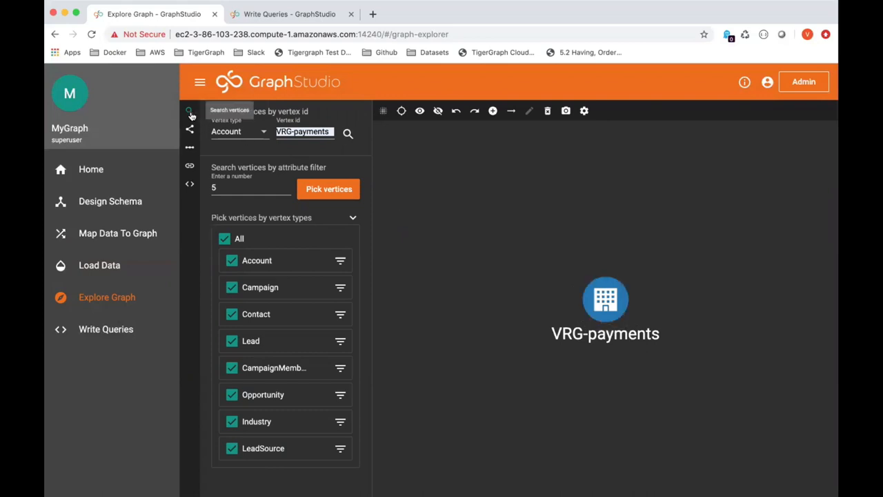
{"action": "left_click", "coordinate": [191, 110]}
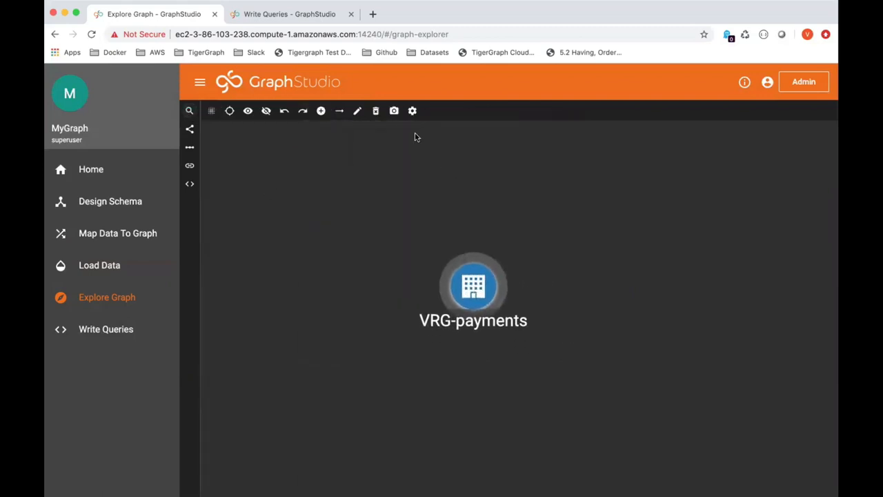
In display settings, label Contact vertices with FirstName, LastName, Title and CreatedDate.
{"action": "left_click", "coordinate": [411, 110]}
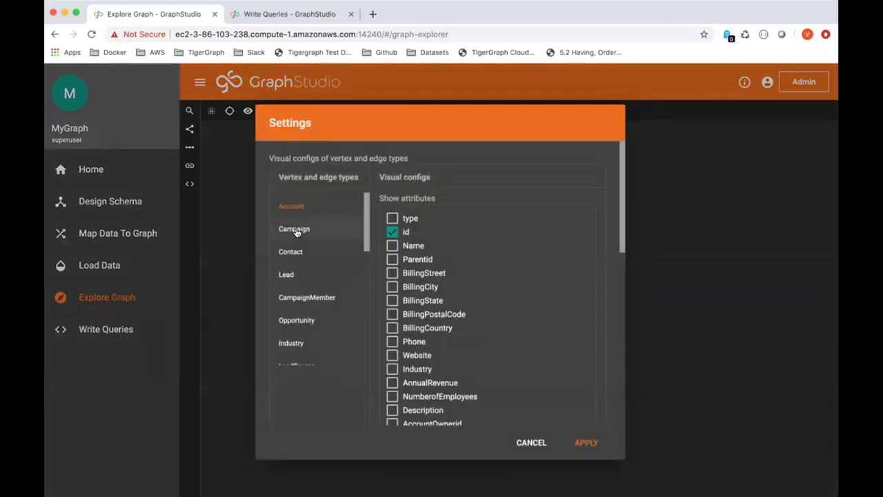
{"action": "left_click", "coordinate": [294, 229]}
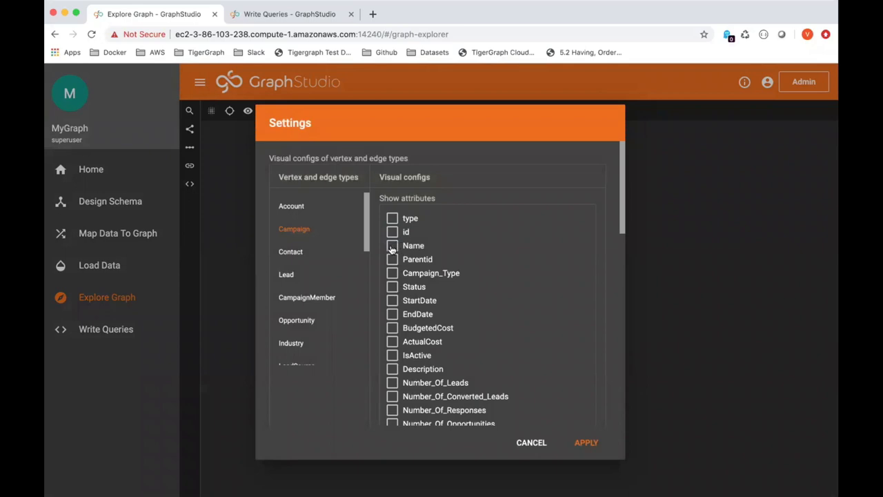
{"action": "left_click", "coordinate": [289, 251]}
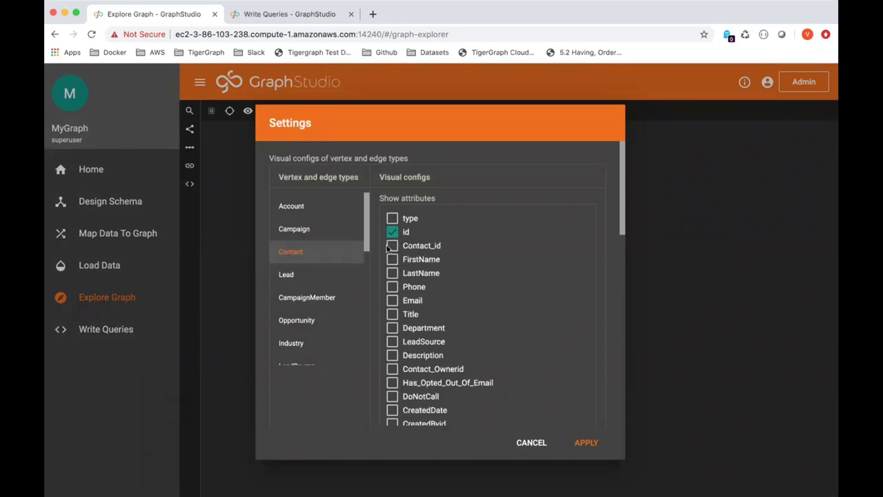
{"action": "left_click", "coordinate": [392, 259]}
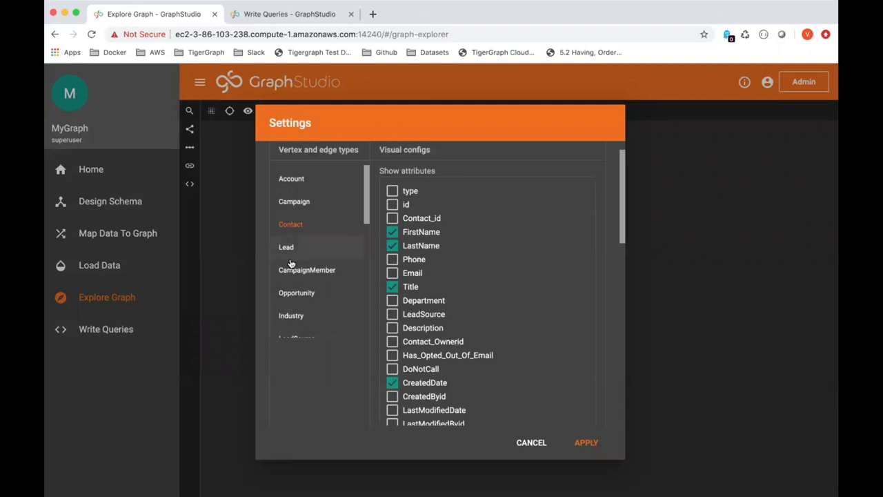
Label CampaignMembers with CreatedDate instead of id, Opportunities with Description and CloseDate, and apply.
{"action": "left_click", "coordinate": [306, 269]}
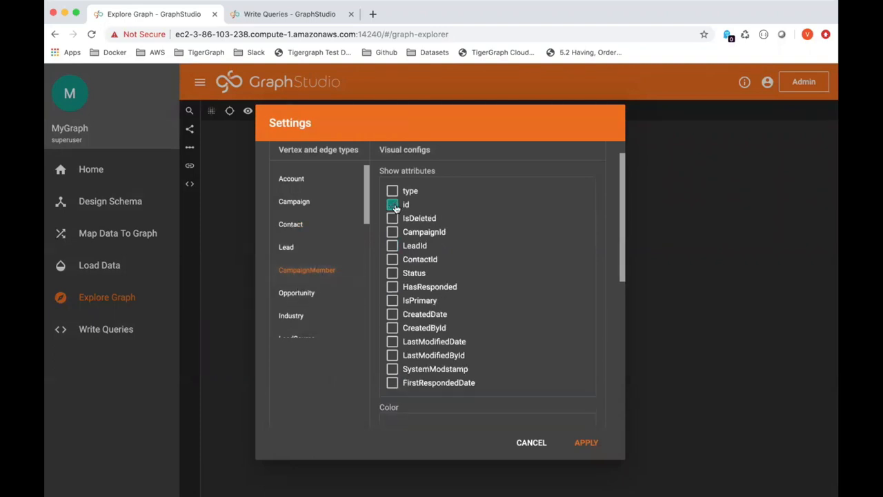
{"action": "left_click", "coordinate": [391, 204]}
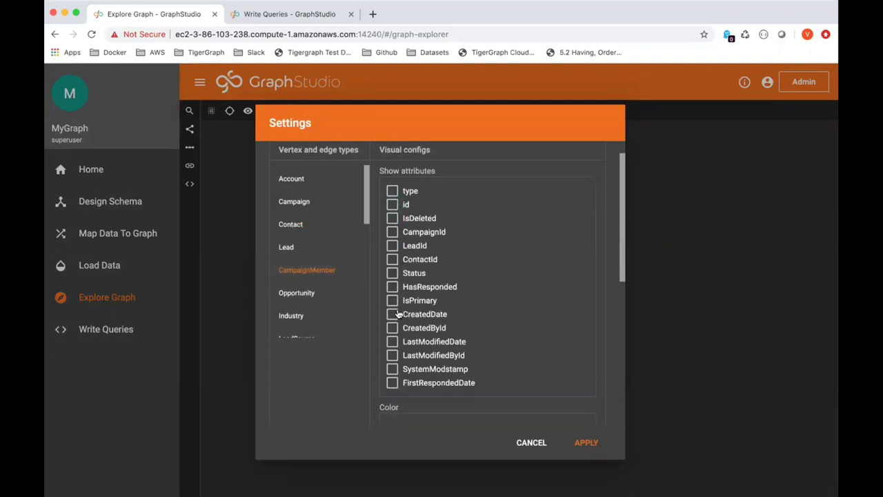
{"action": "left_click", "coordinate": [392, 315]}
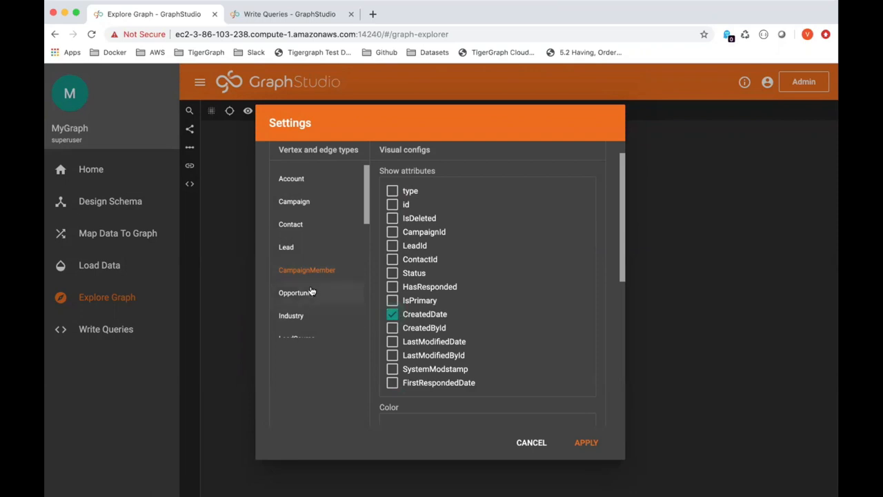
{"action": "left_click", "coordinate": [296, 293]}
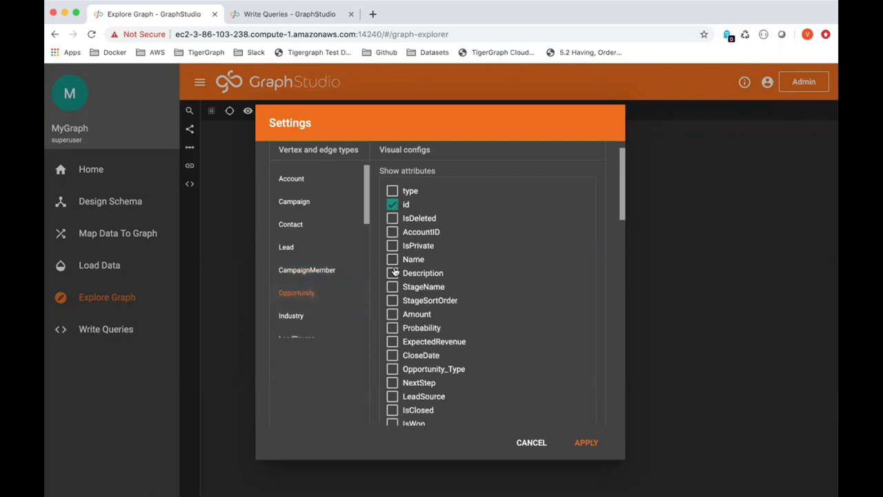
{"action": "left_click", "coordinate": [391, 273]}
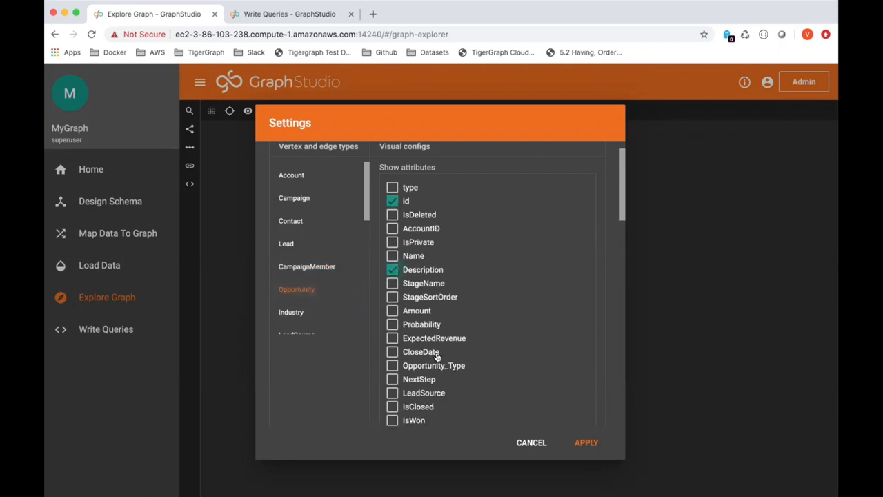
{"action": "scroll", "scroll_direction": "down", "scroll_amount": 3}
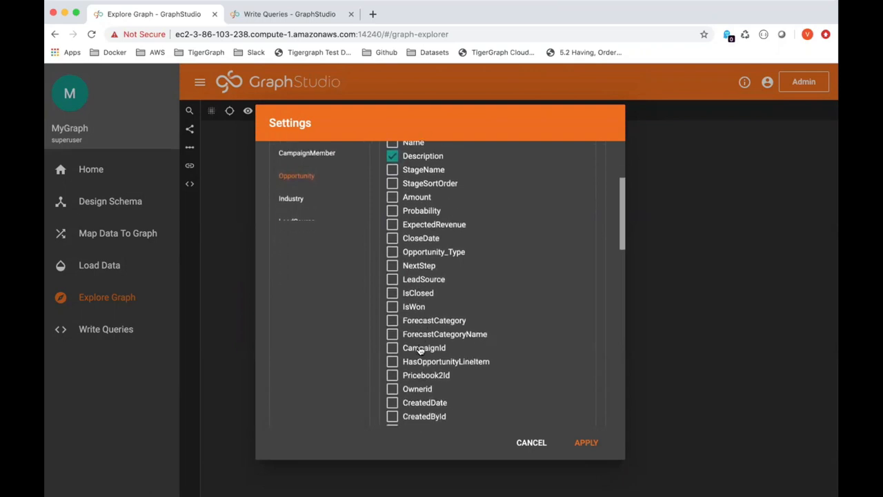
{"action": "scroll", "scroll_direction": "down", "scroll_amount": 3}
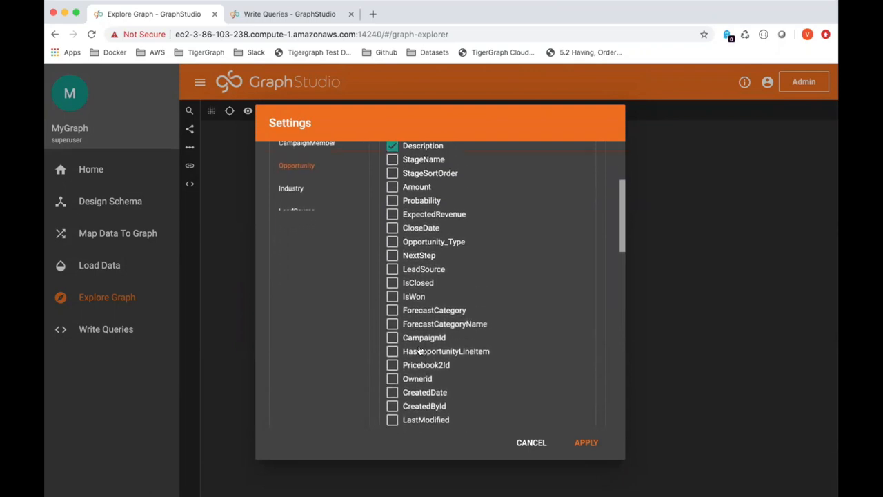
{"action": "left_click", "coordinate": [392, 231]}
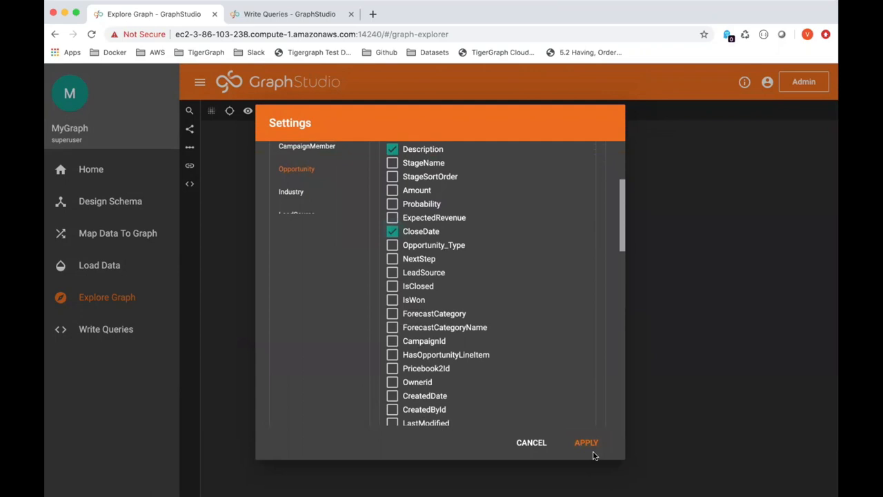
{"action": "left_click", "coordinate": [585, 441]}
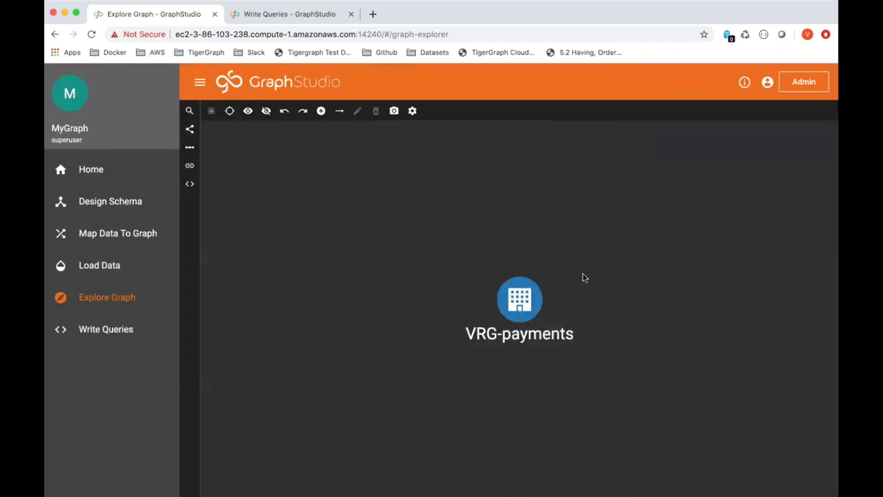
Expand all neighbours of VRG-payments and inspect an Opportunity vertex's attributes.
{"action": "left_click", "coordinate": [519, 298]}
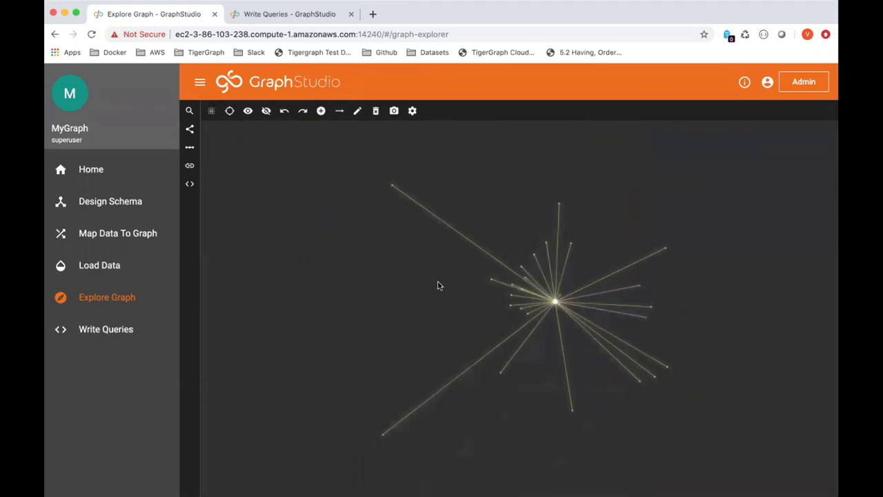
{"action": "left_click_drag", "start_coordinate": [554, 301], "coordinate": [646, 316]}
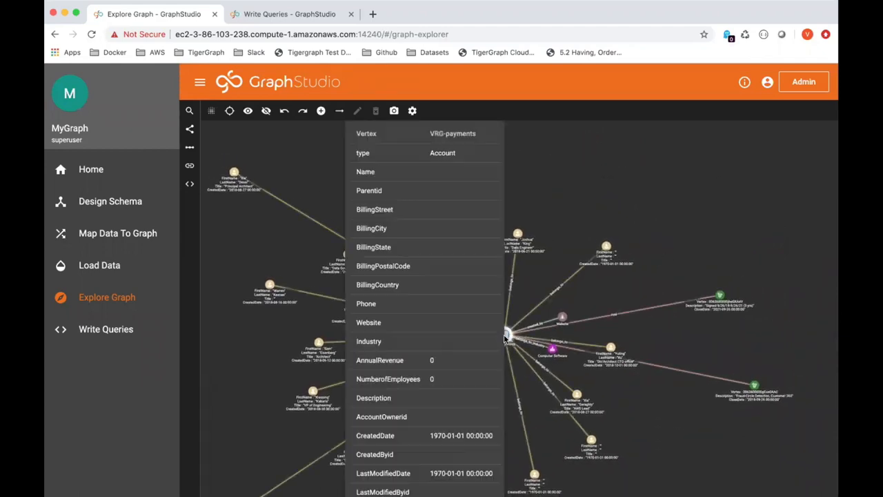
{"action": "left_click", "coordinate": [507, 335]}
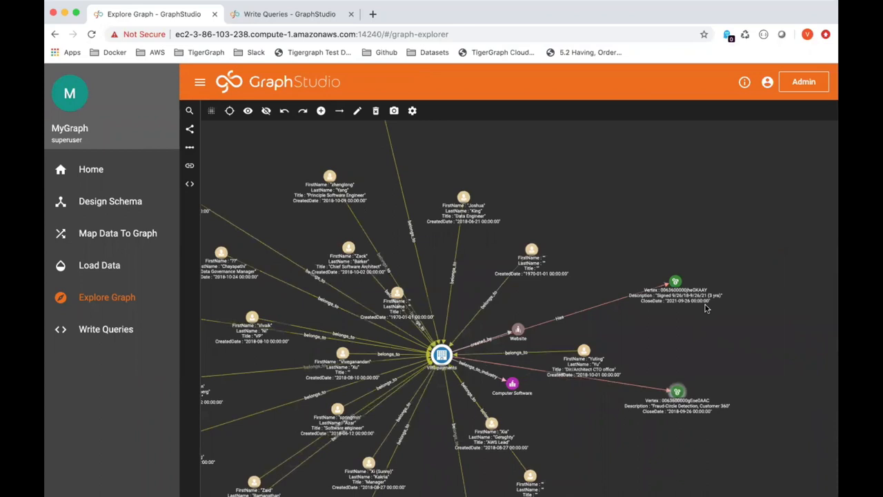
{"action": "left_click", "coordinate": [676, 282]}
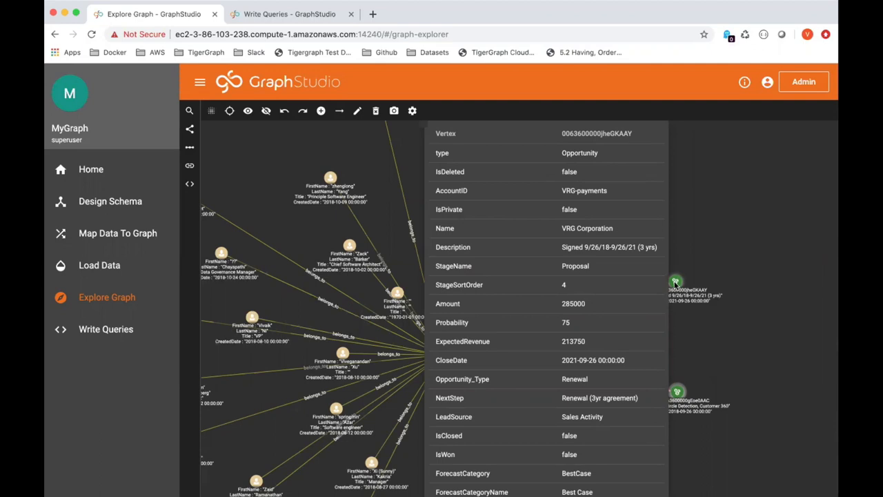
{"action": "left_click", "coordinate": [676, 392]}
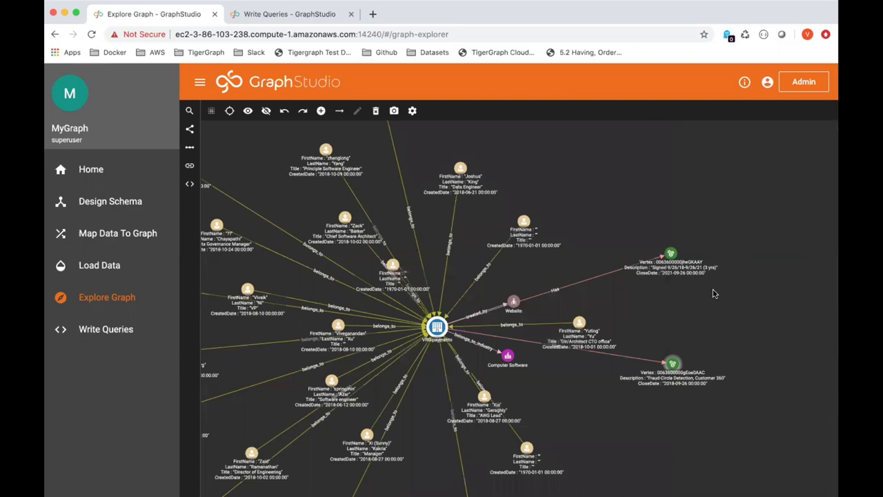
{"action": "mouse_move", "coordinate": [562, 204]}
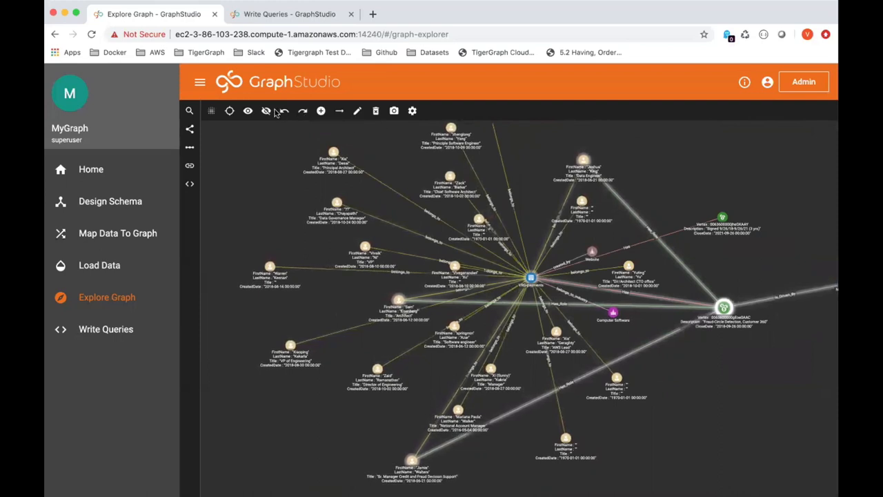
{"action": "mouse_move", "coordinate": [249, 111]}
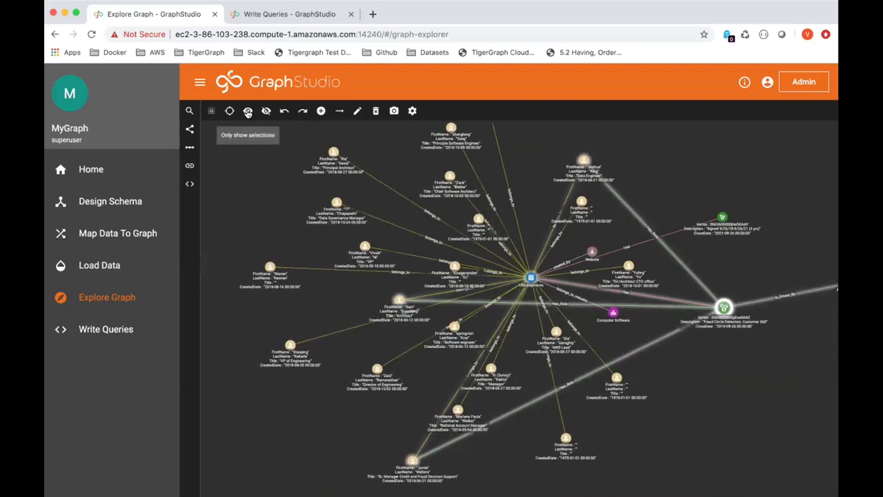
{"action": "left_click", "coordinate": [248, 110]}
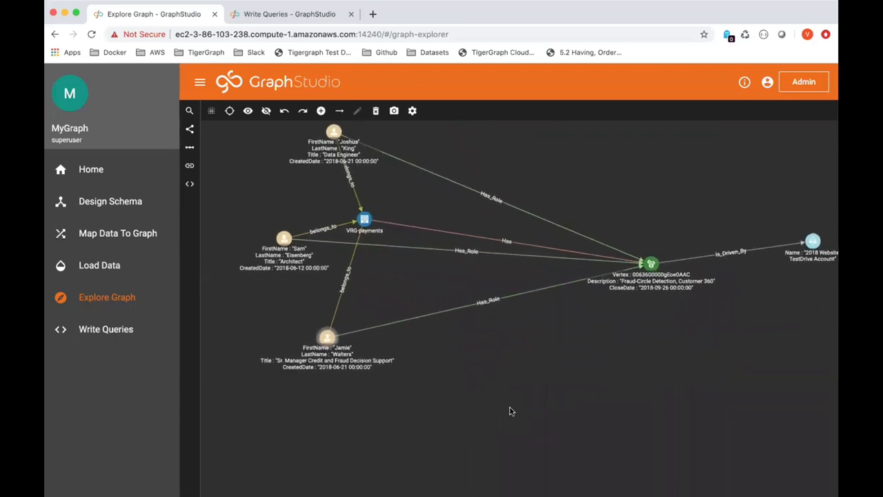
{"action": "mouse_move", "coordinate": [527, 168]}
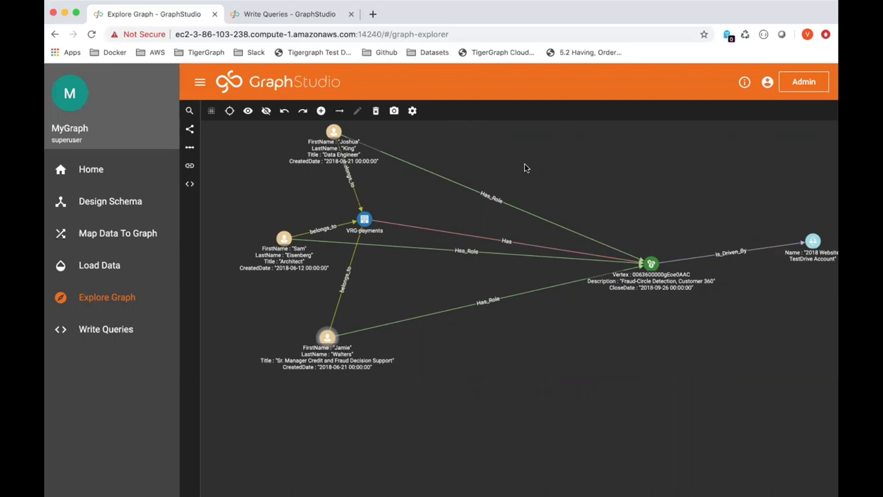
{"action": "mouse_move", "coordinate": [367, 370]}
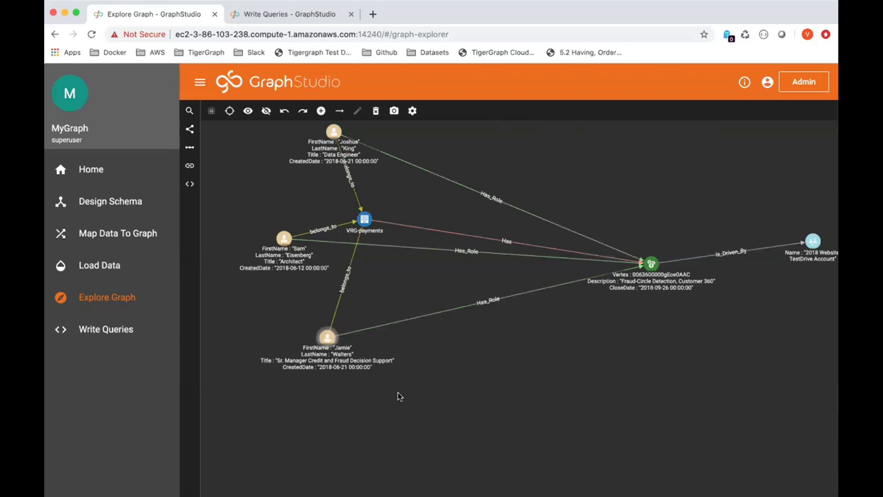
{"action": "mouse_move", "coordinate": [407, 389]}
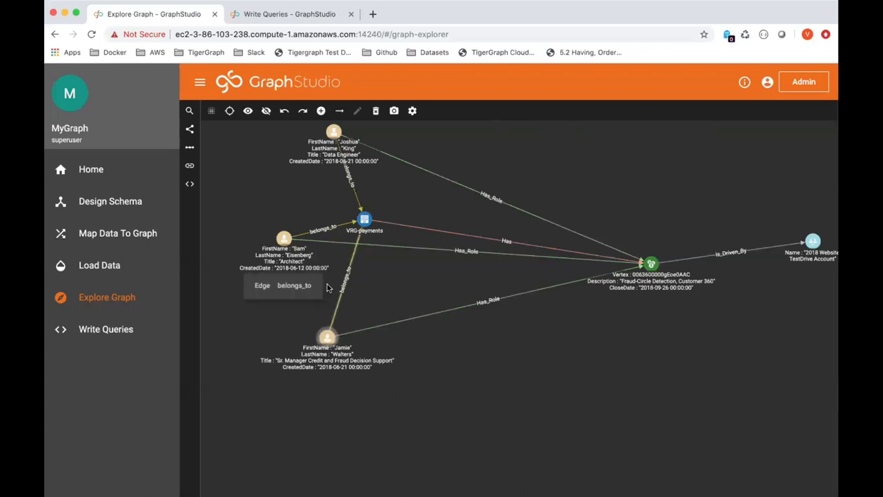
{"action": "mouse_move", "coordinate": [306, 288]}
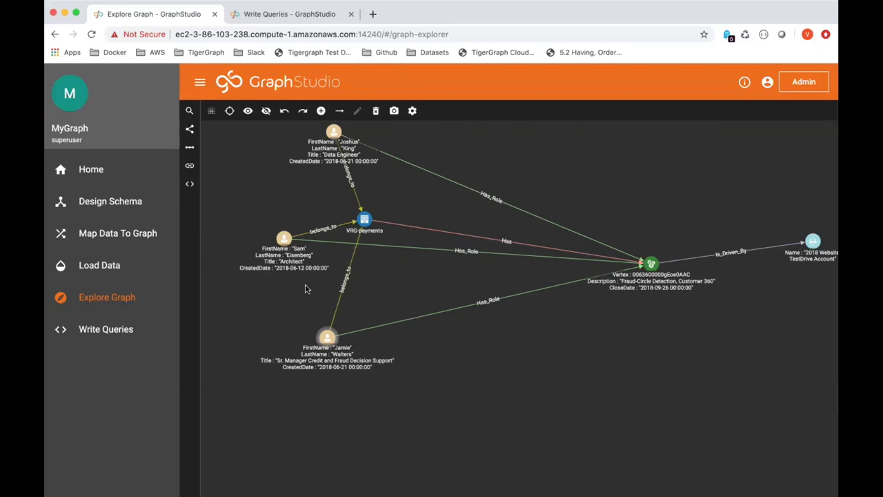
{"action": "mouse_move", "coordinate": [315, 287]}
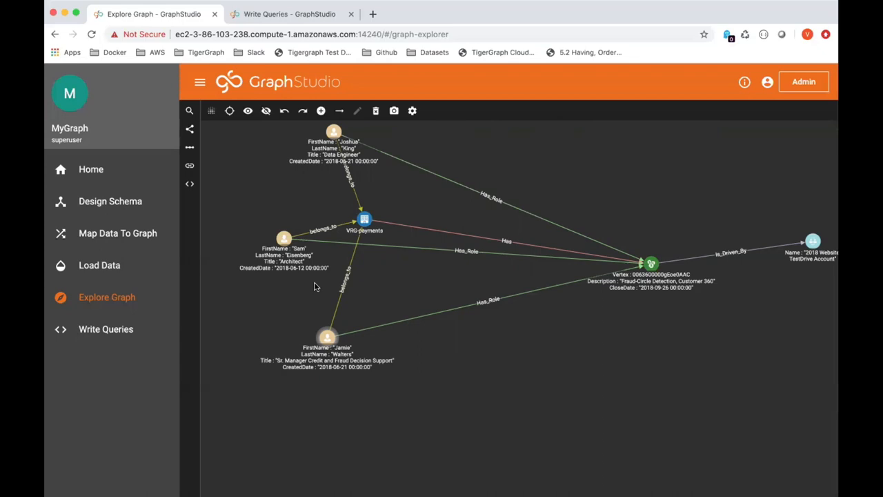
{"action": "left_click", "coordinate": [284, 238]}
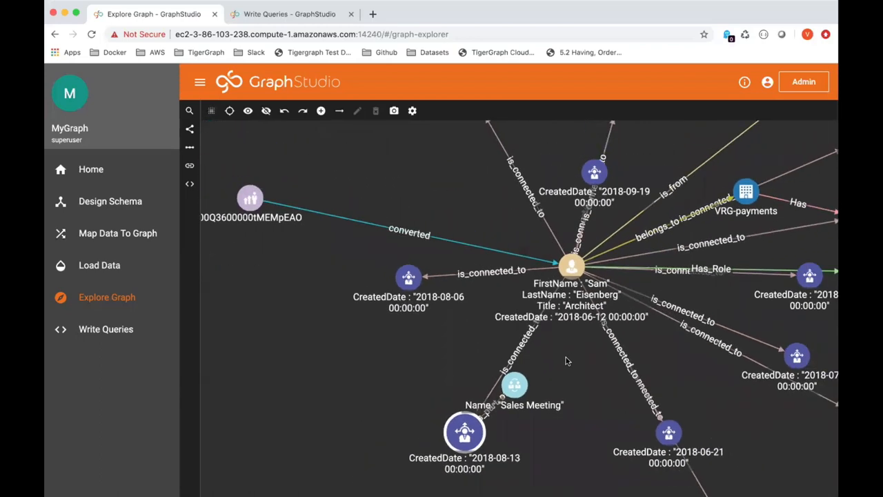
Expand the Architect contact's vertex to reveal his connected journey events and accounts.
{"action": "left_click", "coordinate": [513, 385]}
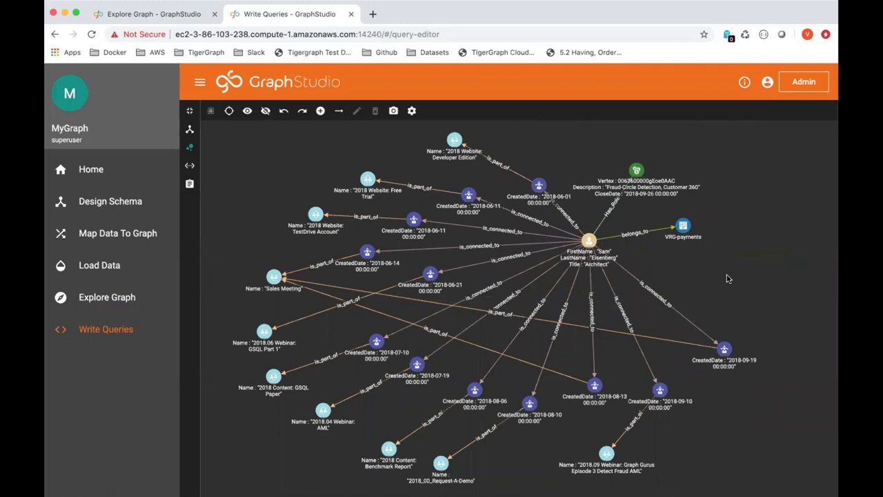
{"action": "mouse_move", "coordinate": [578, 133]}
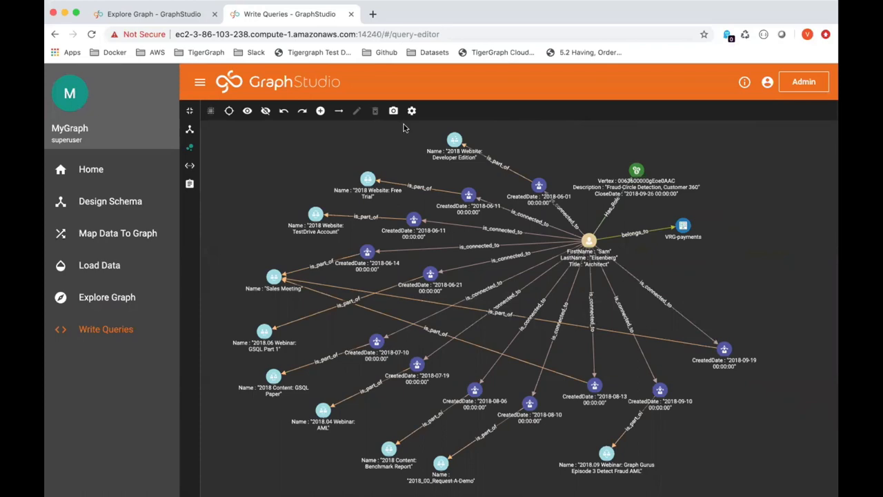
{"action": "left_click", "coordinate": [636, 171]}
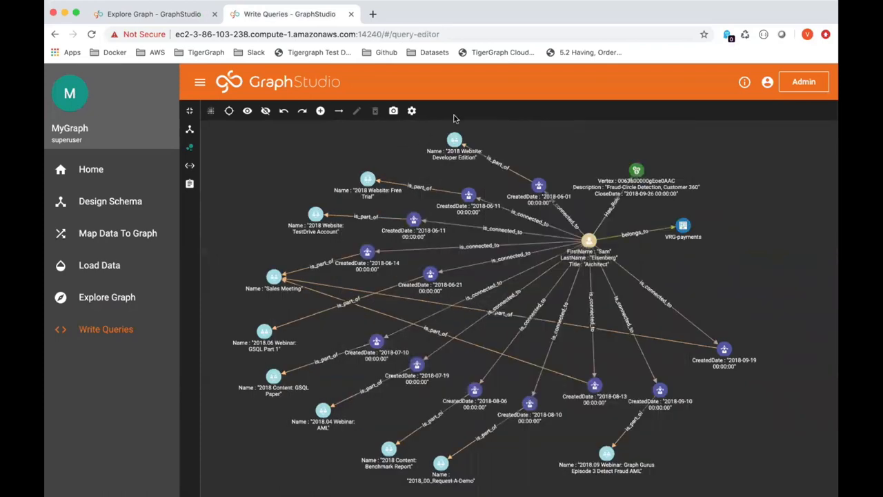
{"action": "mouse_move", "coordinate": [421, 142]}
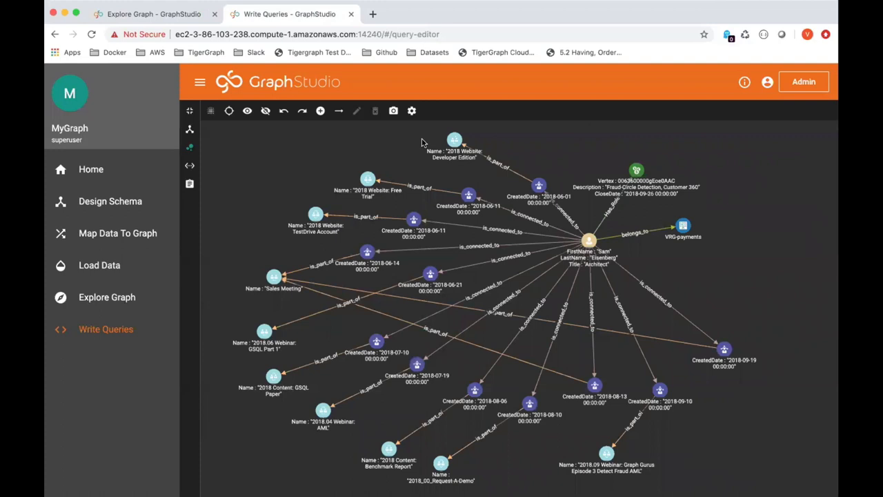
{"action": "mouse_move", "coordinate": [399, 127]}
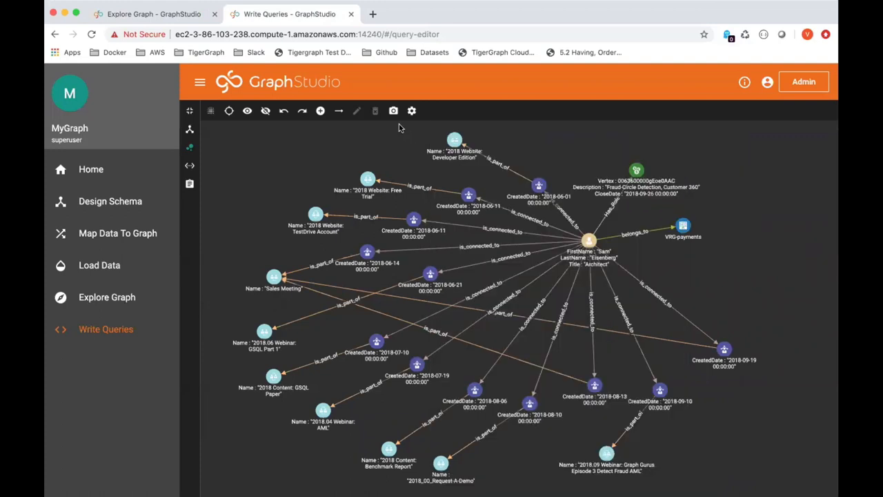
{"action": "mouse_move", "coordinate": [316, 174]}
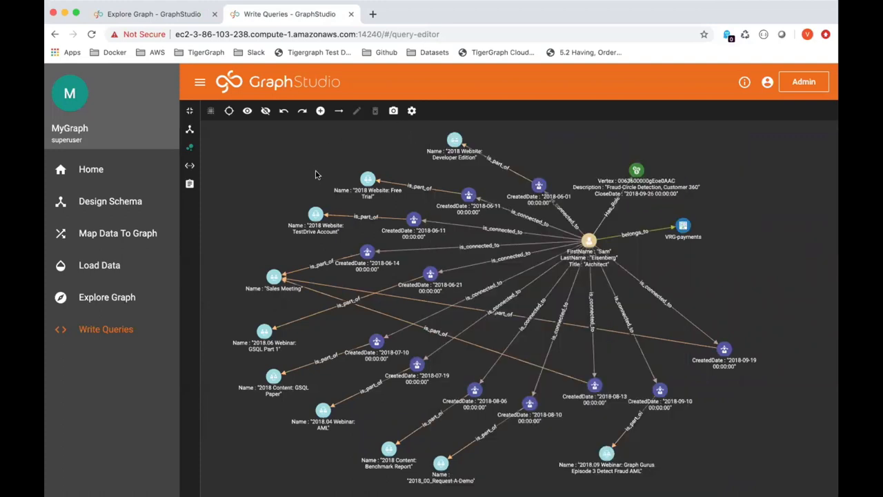
{"action": "mouse_move", "coordinate": [491, 220]}
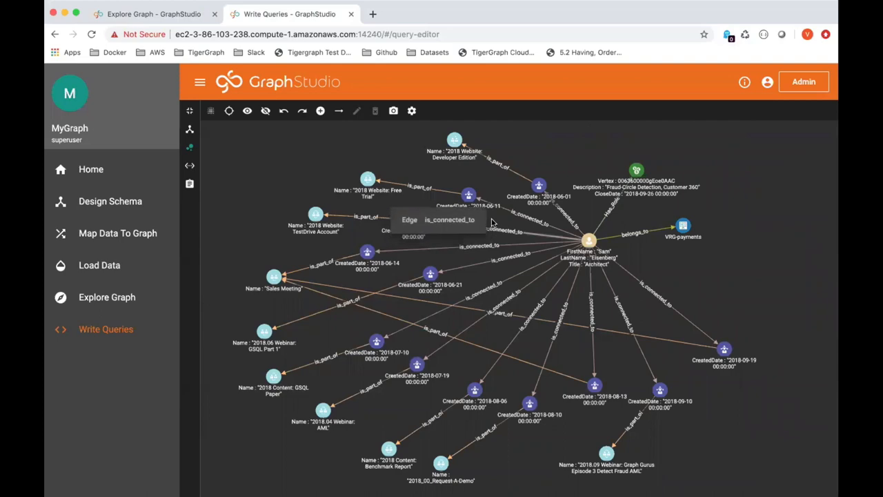
{"action": "left_click", "coordinate": [454, 140]}
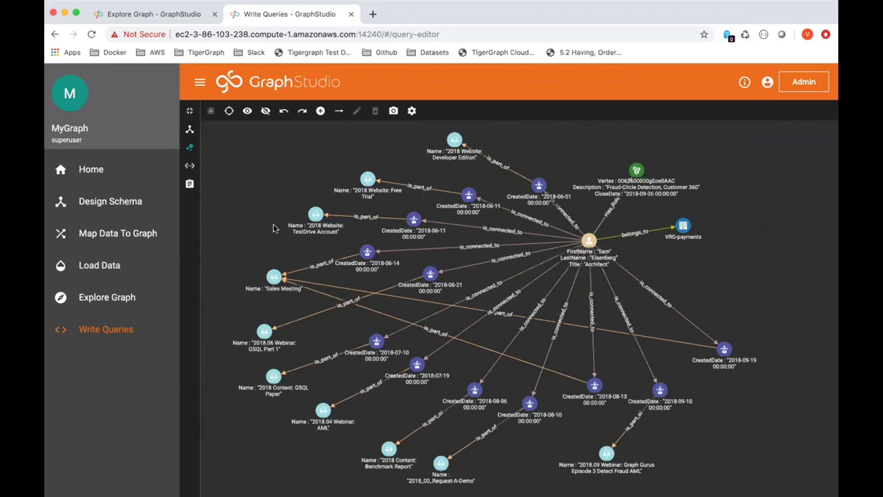
{"action": "mouse_move", "coordinate": [262, 249]}
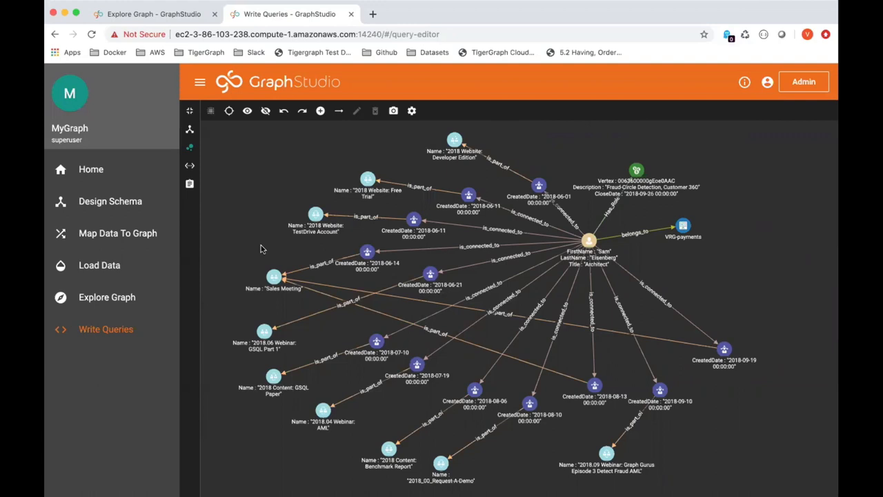
{"action": "mouse_move", "coordinate": [240, 240]}
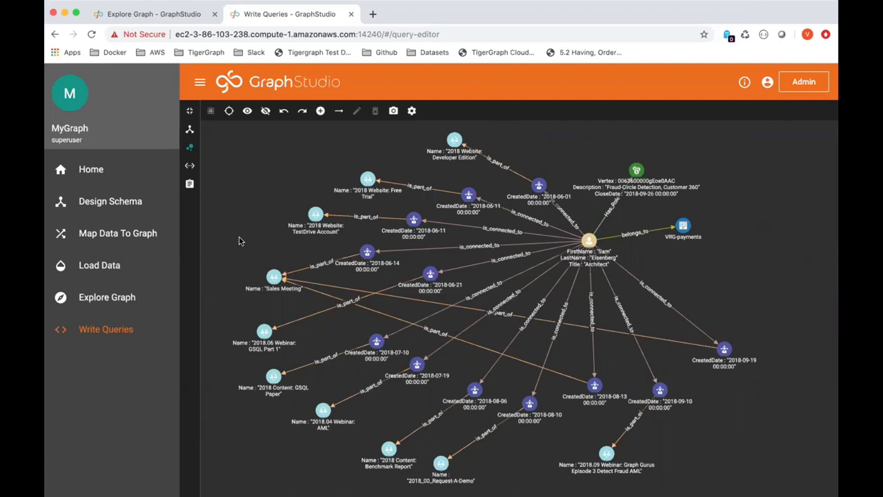
{"action": "mouse_move", "coordinate": [231, 288]}
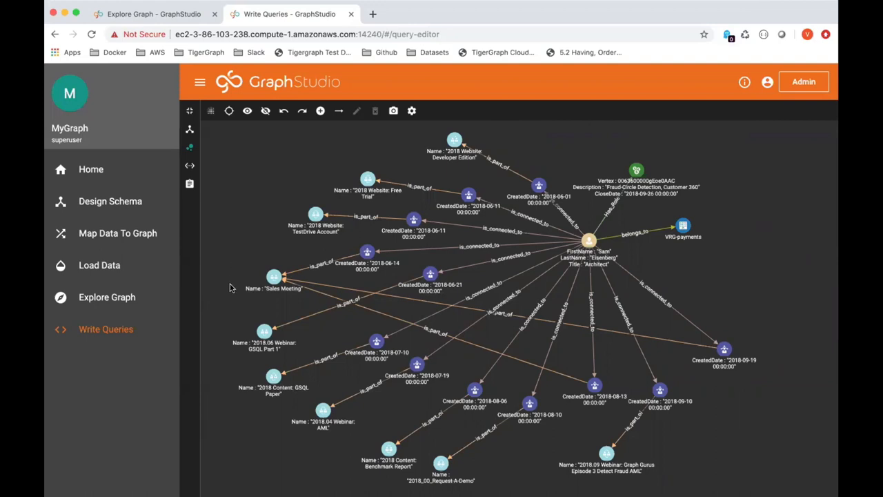
{"action": "mouse_move", "coordinate": [223, 338]}
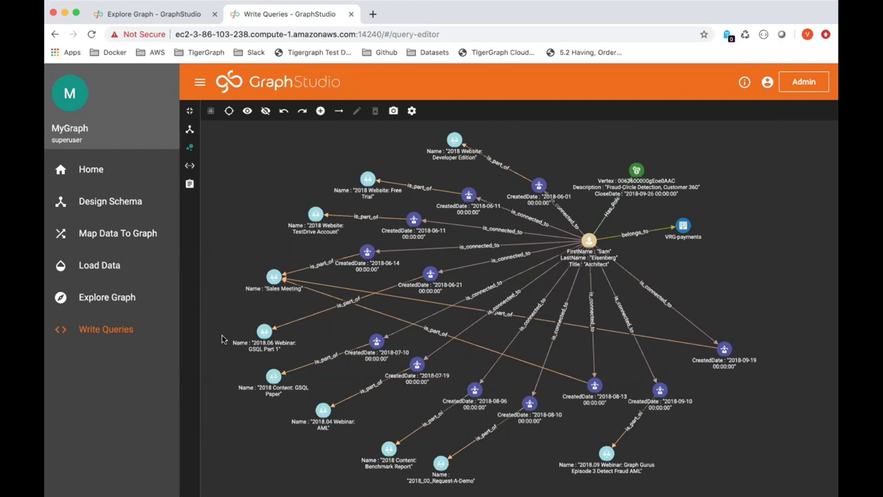
{"action": "mouse_move", "coordinate": [223, 359]}
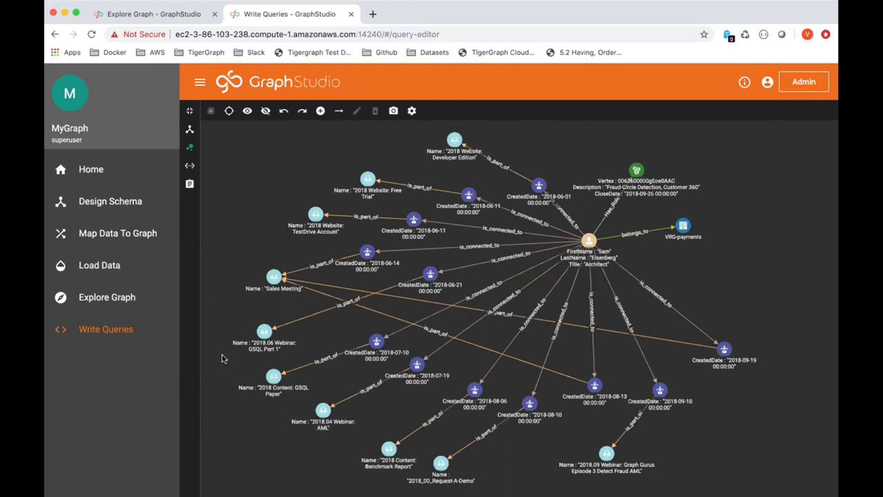
{"action": "mouse_move", "coordinate": [280, 449]}
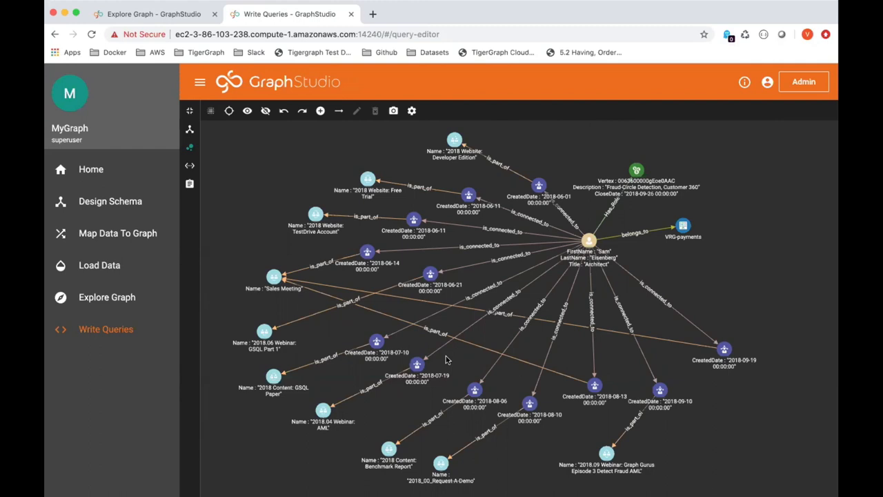
{"action": "mouse_move", "coordinate": [466, 356]}
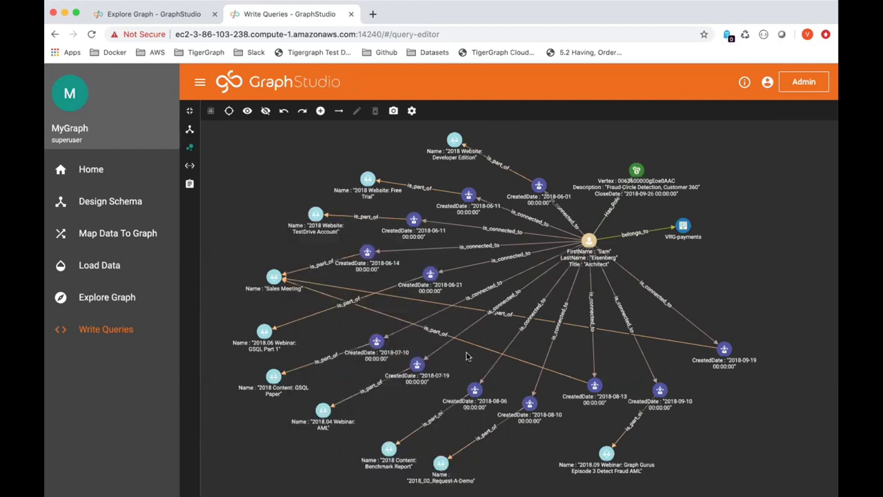
{"action": "mouse_move", "coordinate": [510, 356]}
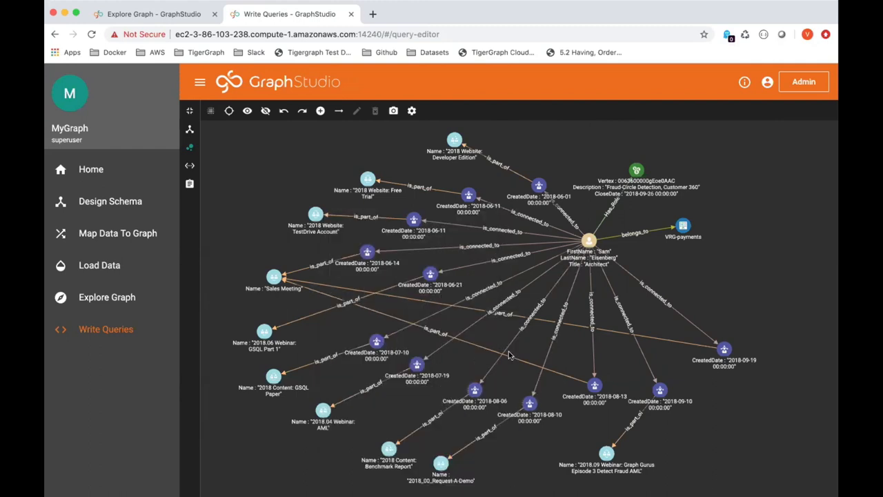
{"action": "mouse_move", "coordinate": [600, 341]}
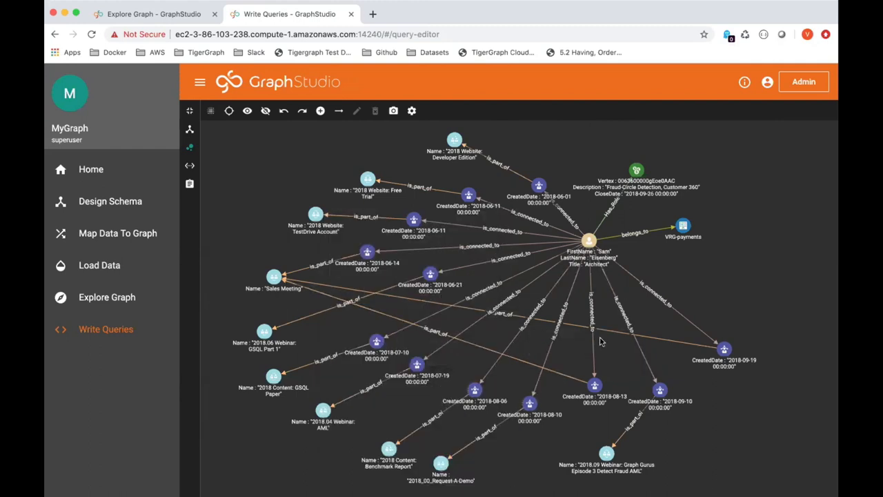
{"action": "mouse_move", "coordinate": [606, 364]}
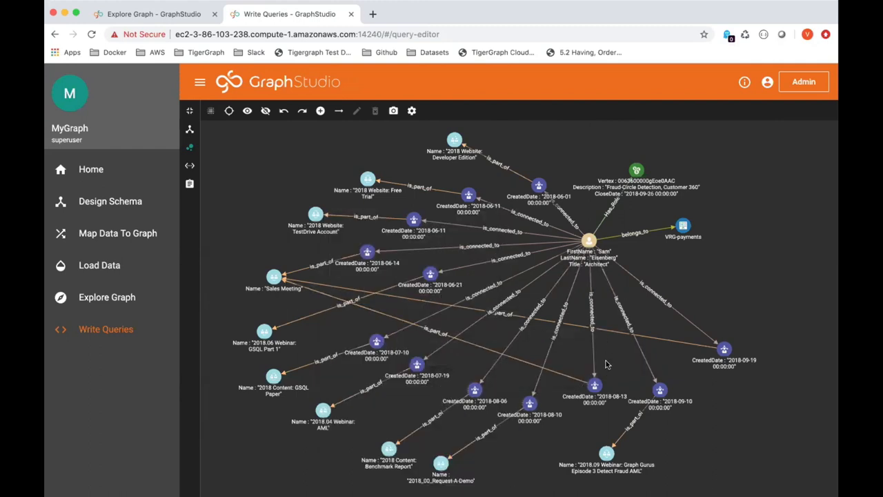
{"action": "mouse_move", "coordinate": [689, 388]}
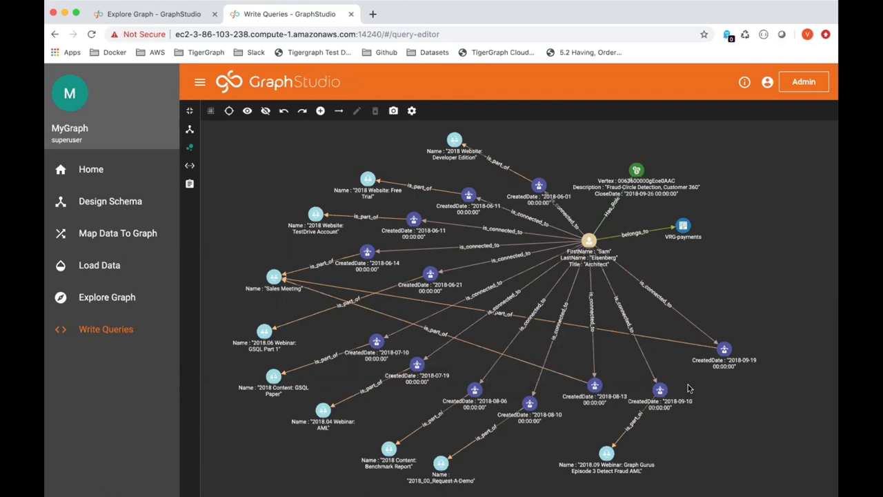
{"action": "mouse_move", "coordinate": [683, 389]}
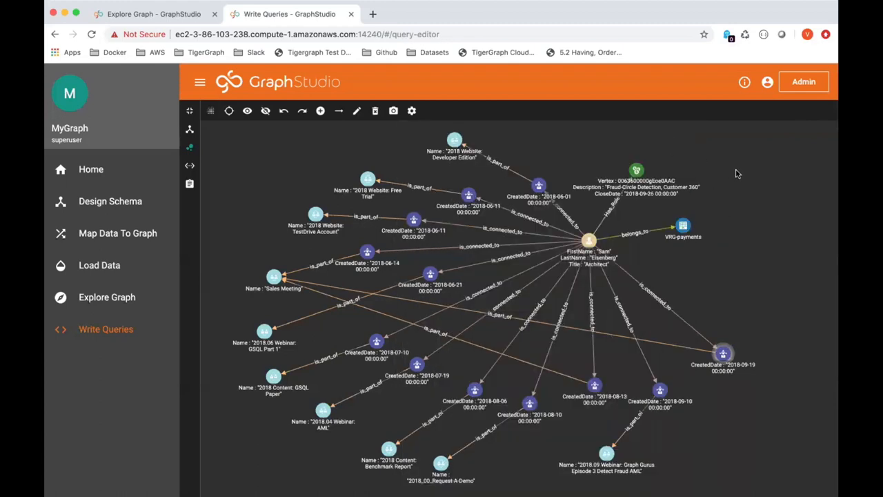
{"action": "mouse_move", "coordinate": [585, 114]}
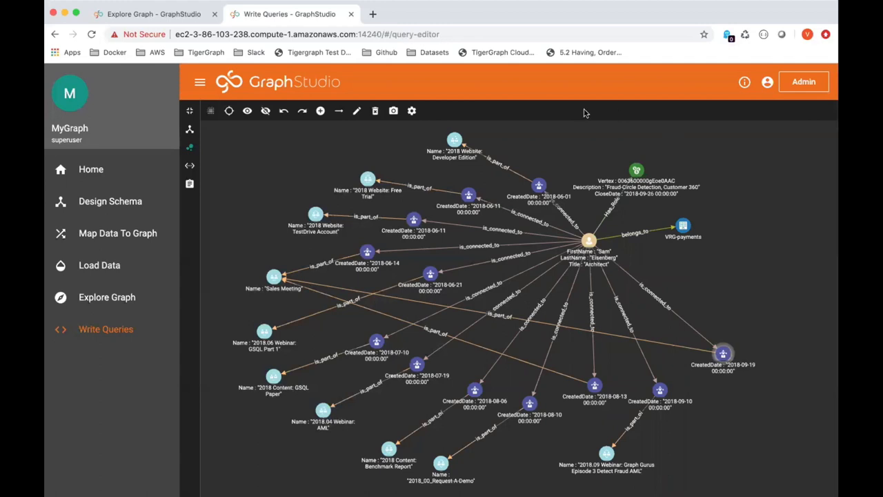
{"action": "mouse_move", "coordinate": [251, 416]}
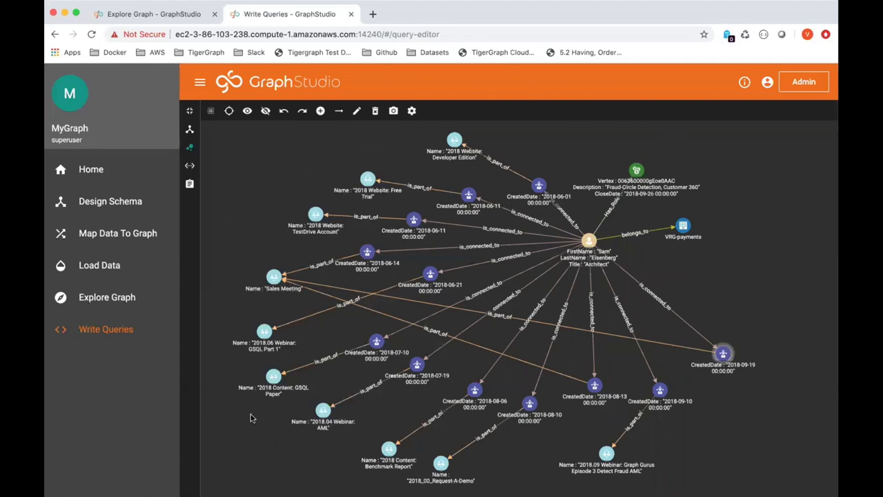
{"action": "mouse_move", "coordinate": [689, 469]}
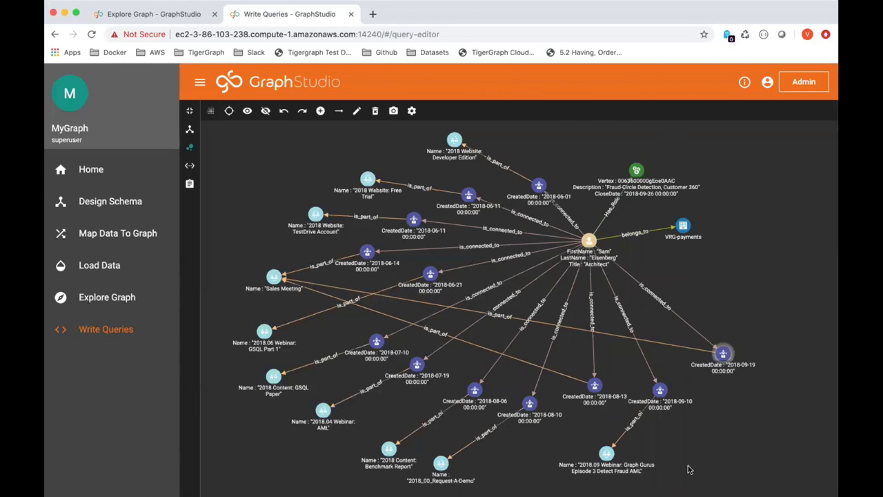
{"action": "mouse_move", "coordinate": [767, 218]}
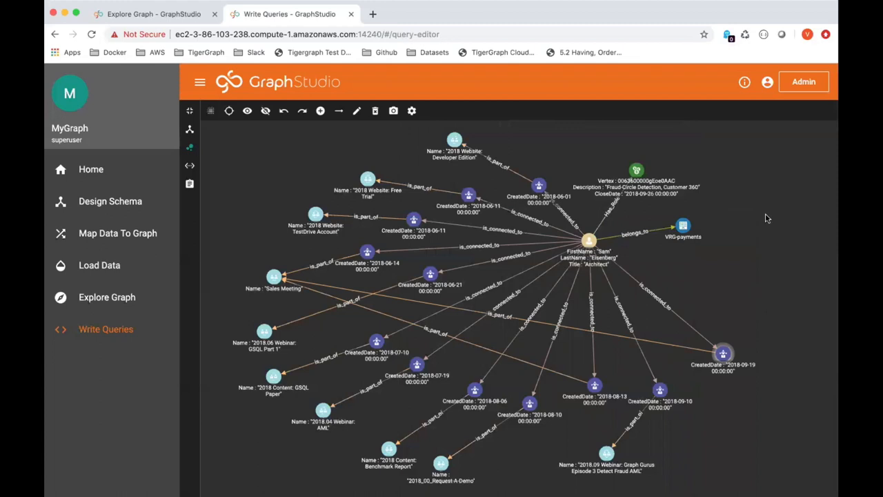
{"action": "mouse_move", "coordinate": [685, 130]}
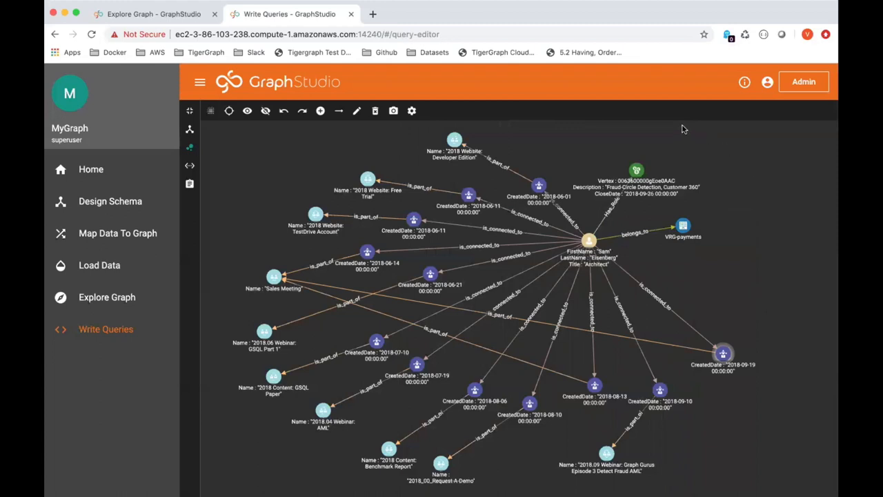
{"action": "mouse_move", "coordinate": [527, 105]}
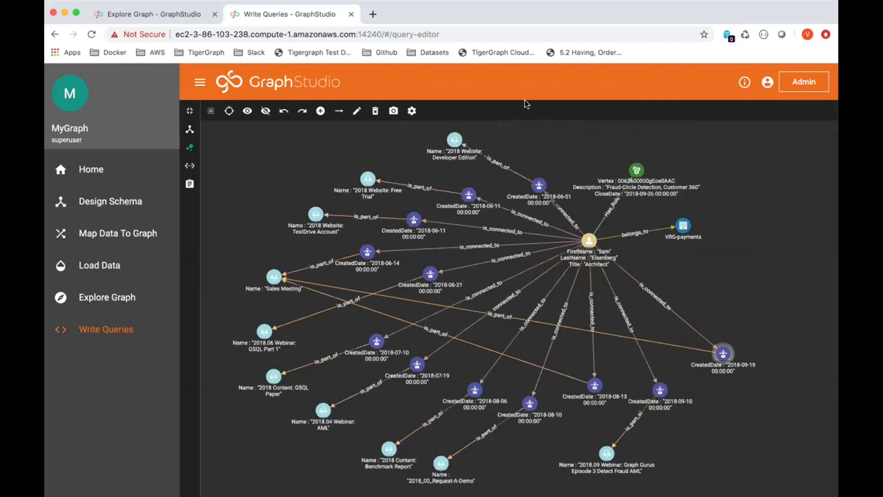
{"action": "mouse_move", "coordinate": [243, 177]}
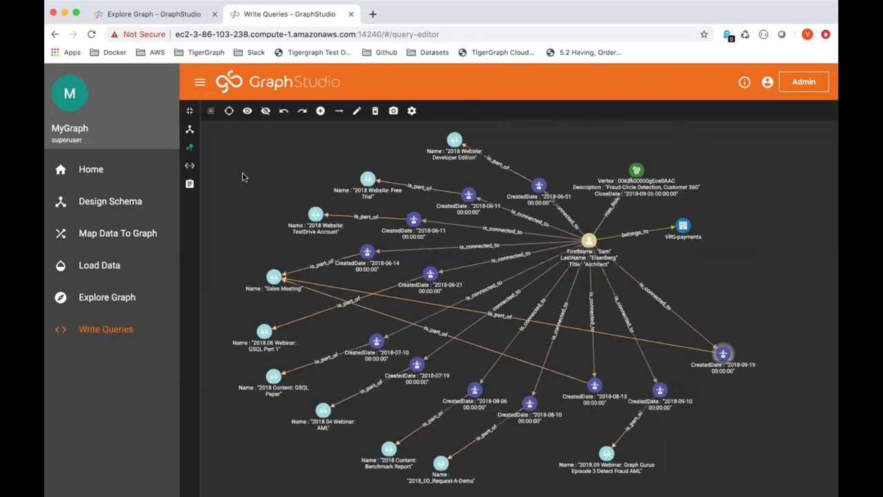
{"action": "mouse_move", "coordinate": [240, 181]}
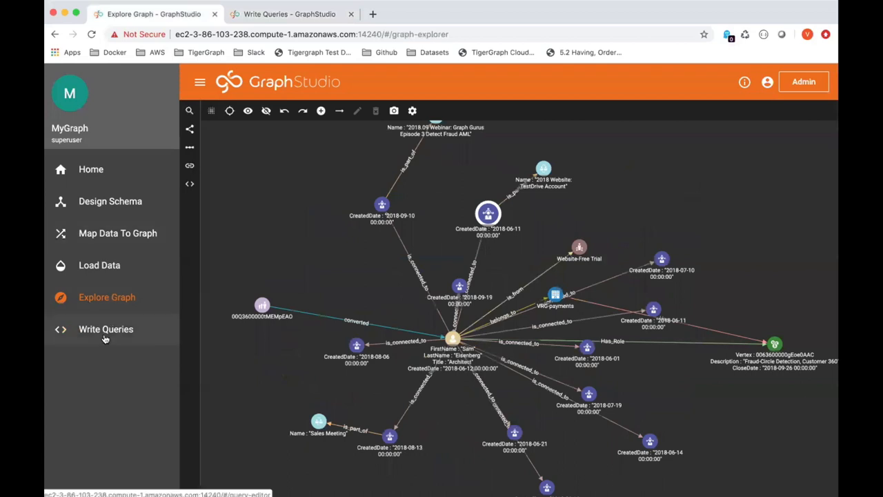
In Write Queries, open CustJourney_Subgraph and read its GSQL taking a Contact customer and an Opportunity.
{"action": "left_click", "coordinate": [105, 329]}
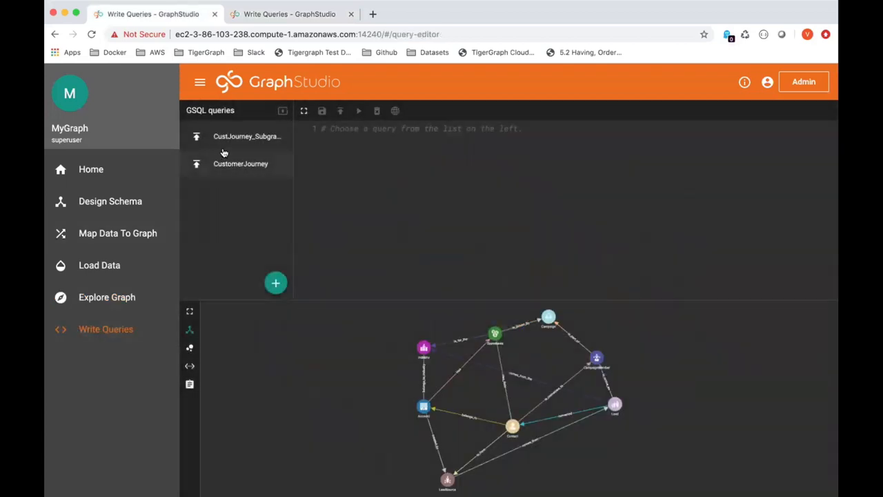
{"action": "left_click", "coordinate": [246, 137]}
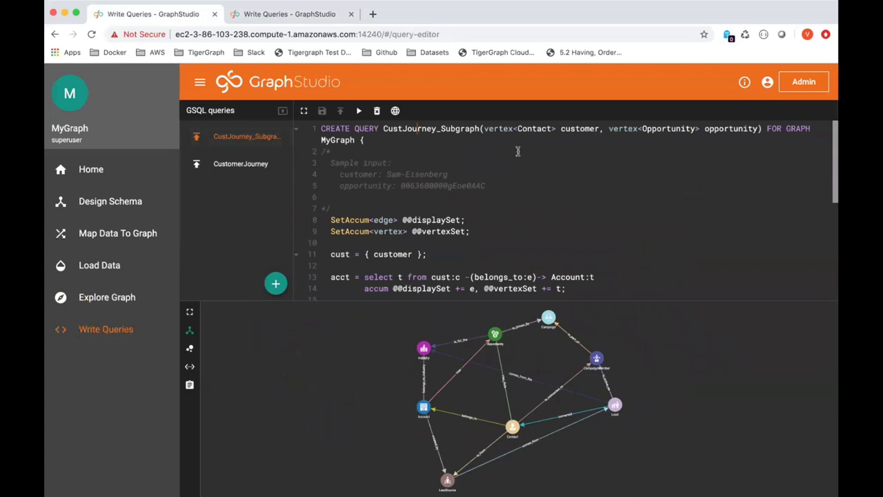
{"action": "mouse_move", "coordinate": [494, 138]}
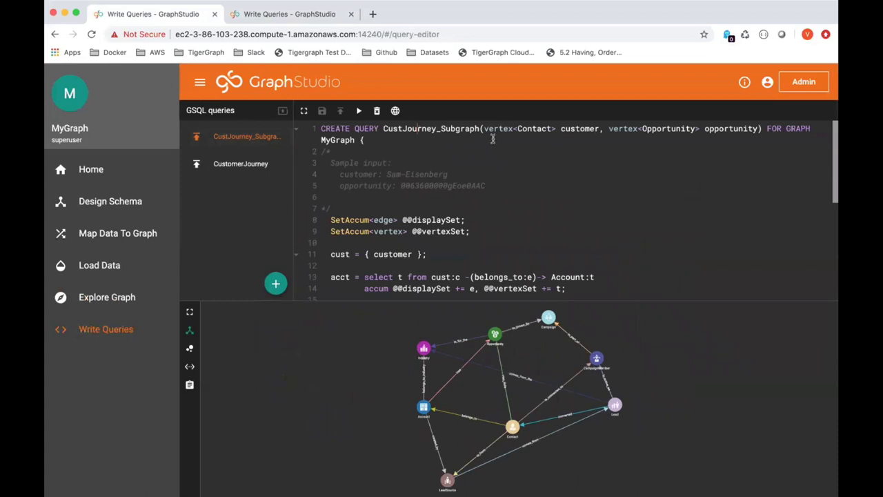
{"action": "scroll", "scroll_direction": "down", "scroll_amount": 3}
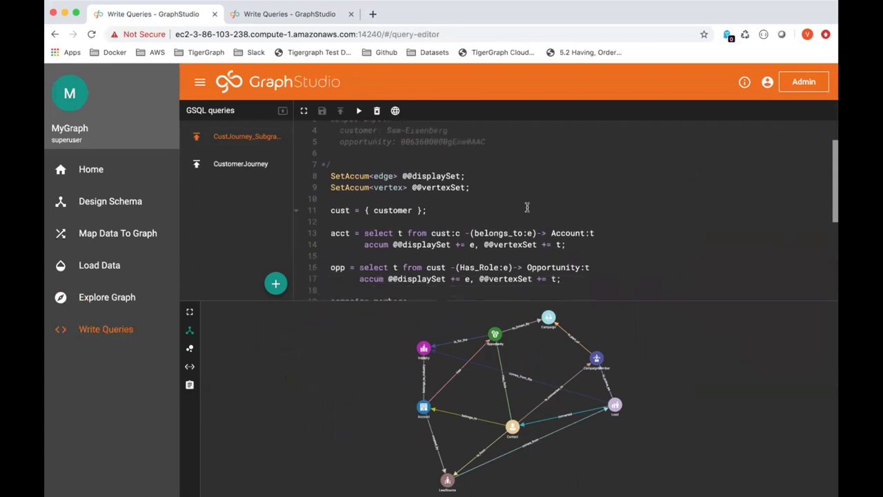
{"action": "scroll", "scroll_direction": "down", "scroll_amount": 3}
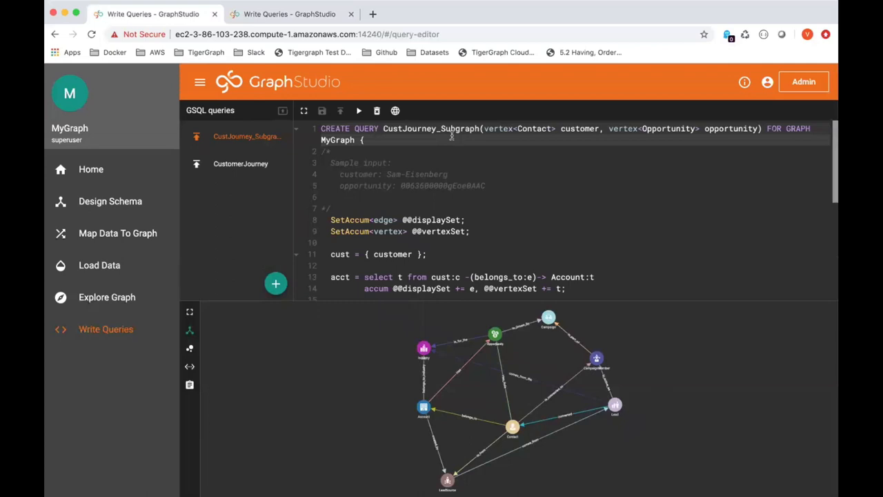
{"action": "left_click", "coordinate": [394, 111]}
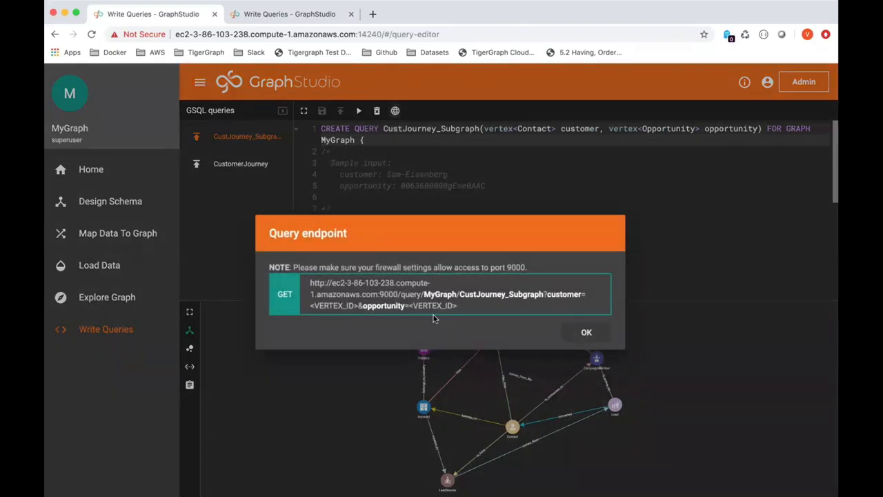
{"action": "left_click", "coordinate": [585, 331]}
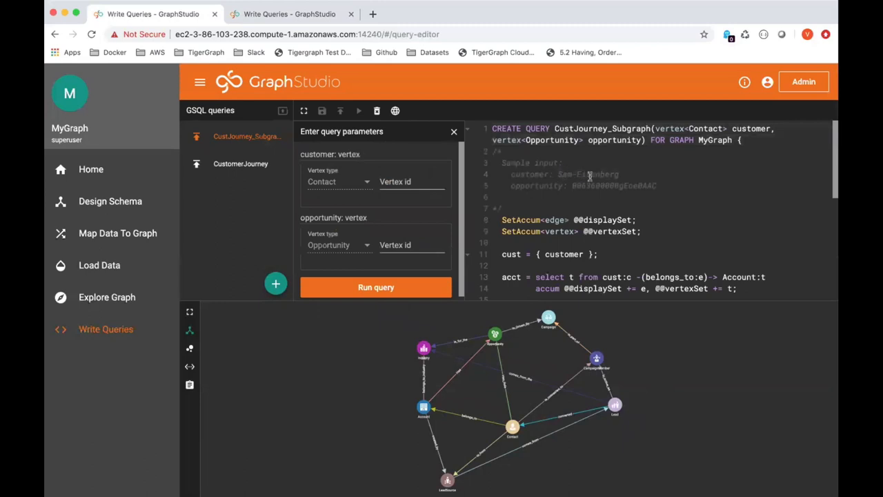
{"action": "mouse_move", "coordinate": [475, 160]}
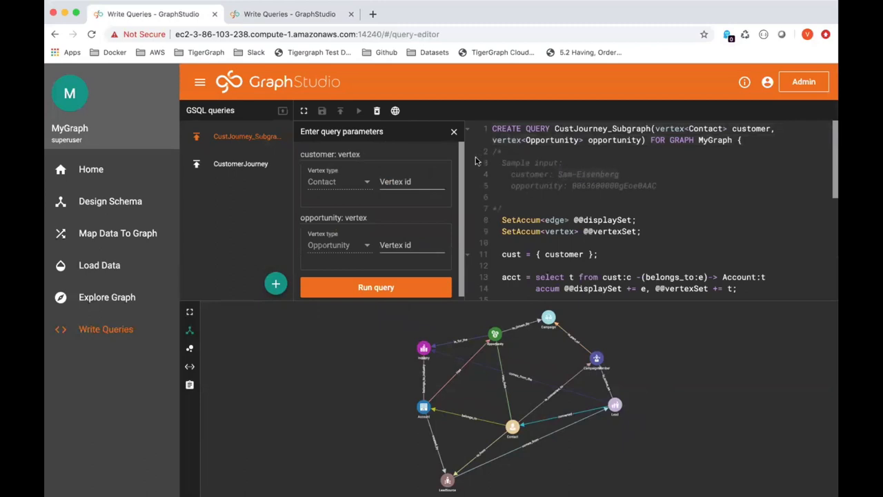
{"action": "type", "text": "Sam-Eisenberg"}
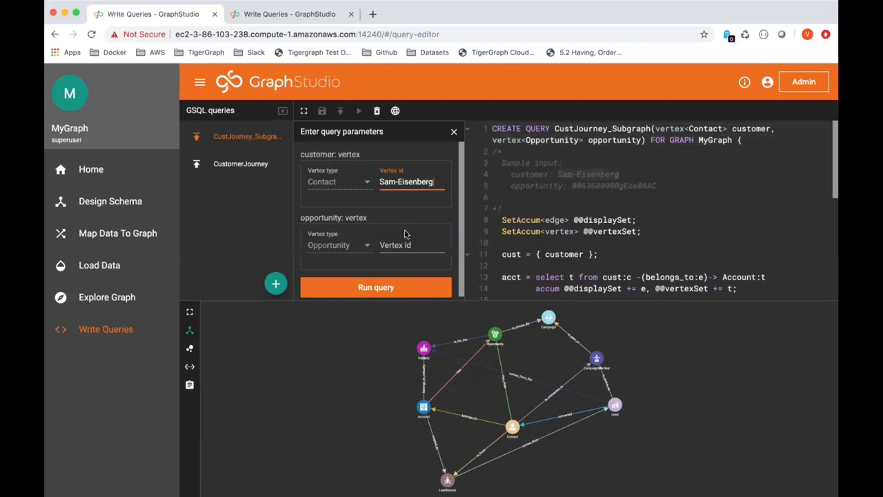
{"action": "left_click", "coordinate": [411, 246]}
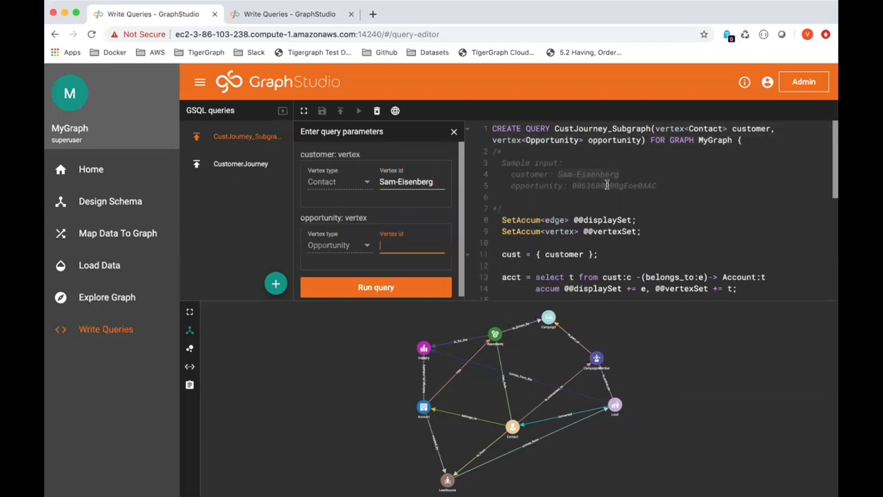
{"action": "left_click", "coordinate": [411, 245]}
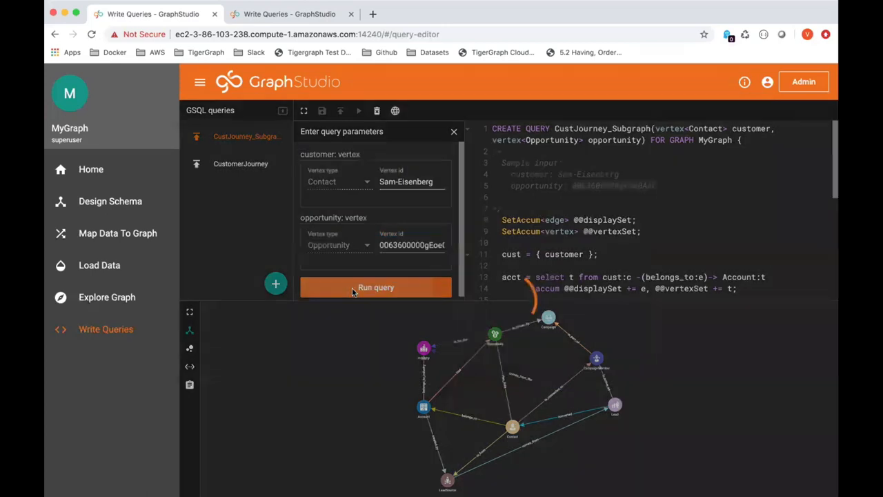
{"action": "left_click", "coordinate": [375, 287]}
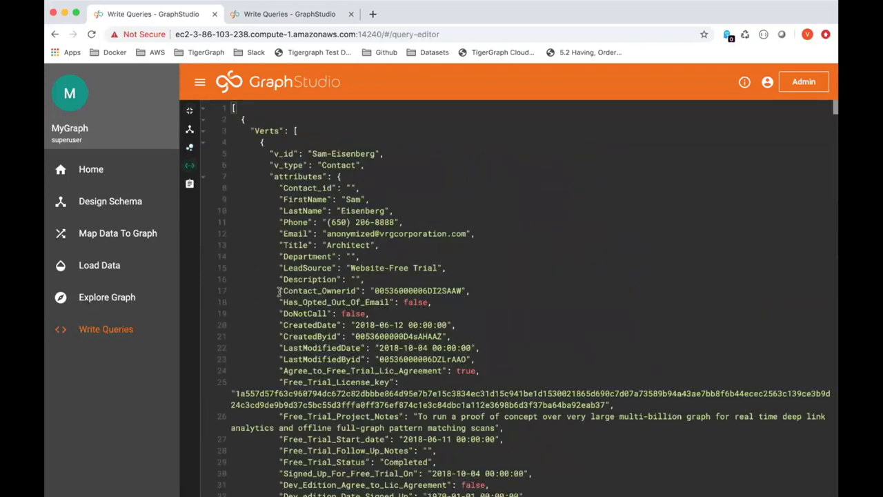
{"action": "scroll", "scroll_direction": "down", "scroll_amount": 3}
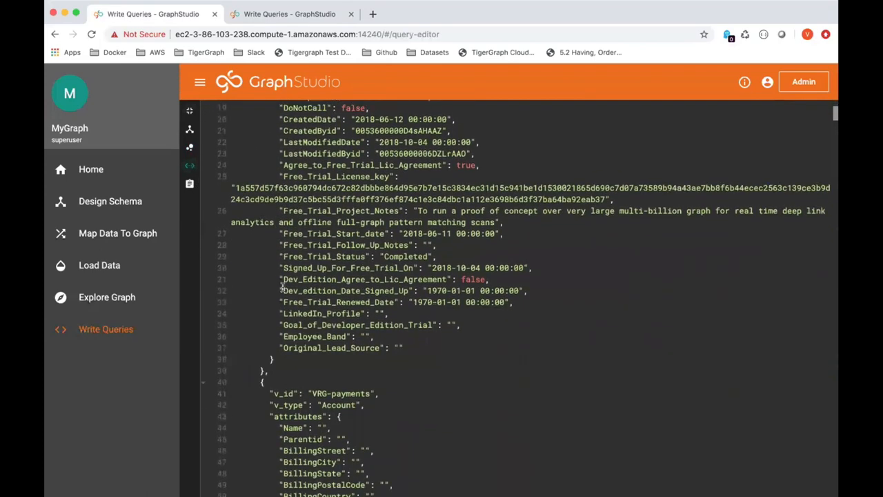
{"action": "scroll", "scroll_direction": "down", "scroll_amount": 3}
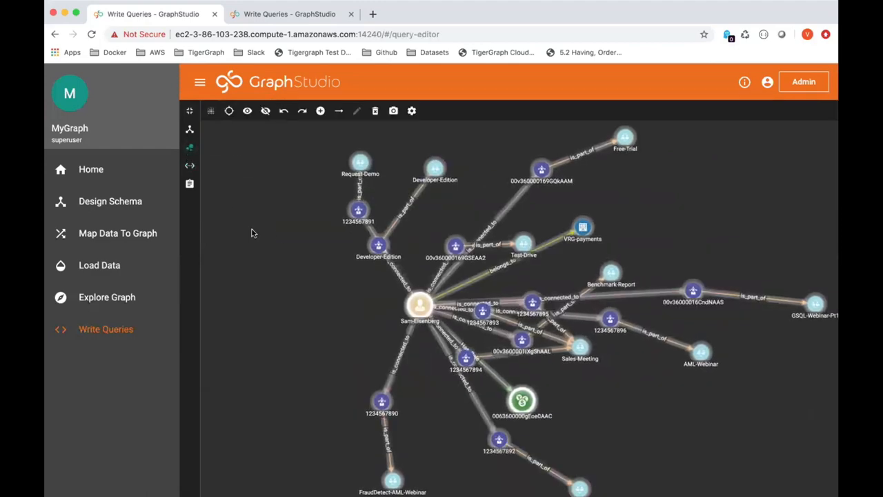
{"action": "mouse_move", "coordinate": [209, 111]}
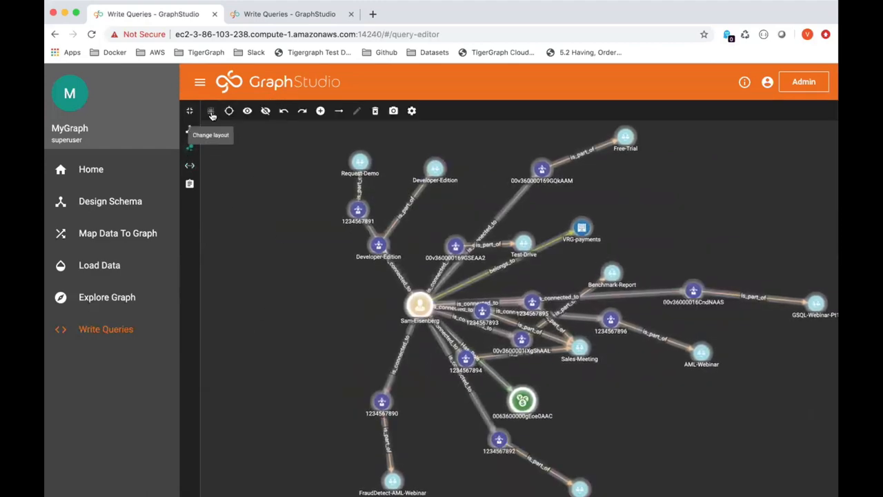
Change the result graph's layout and show the CampaignMember Sales-Meeting vertex's attributes.
{"action": "left_click", "coordinate": [210, 110]}
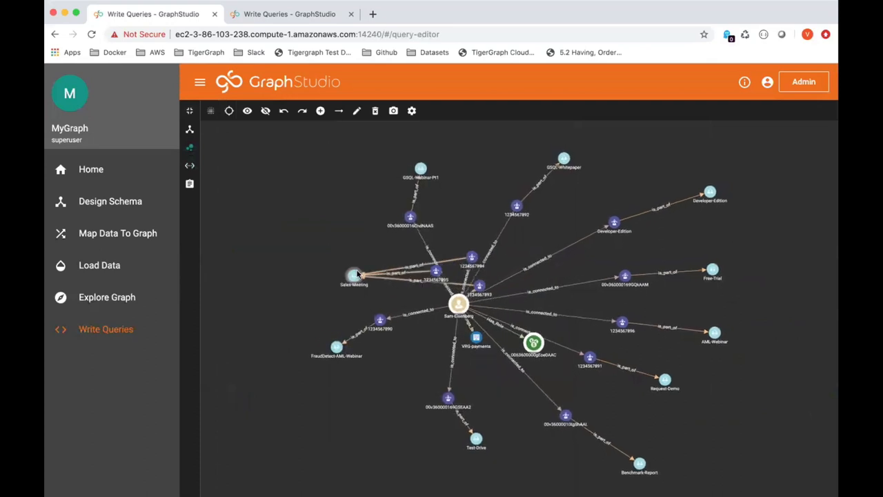
{"action": "left_click", "coordinate": [354, 275]}
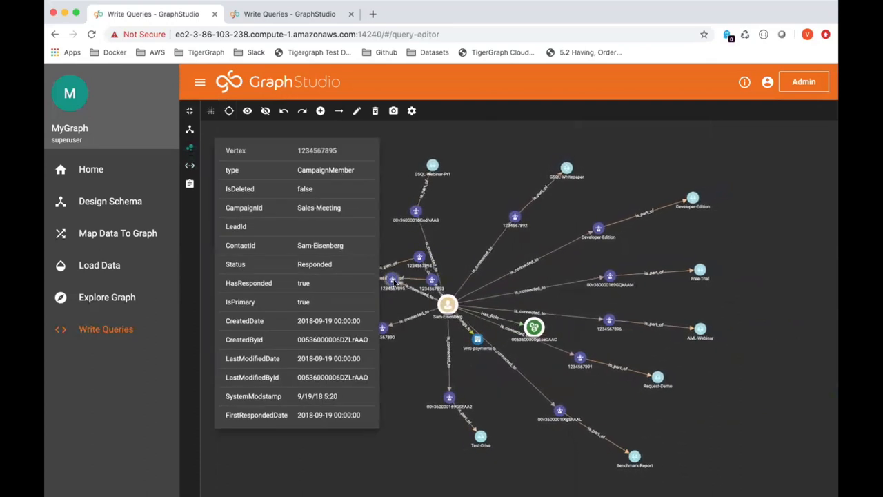